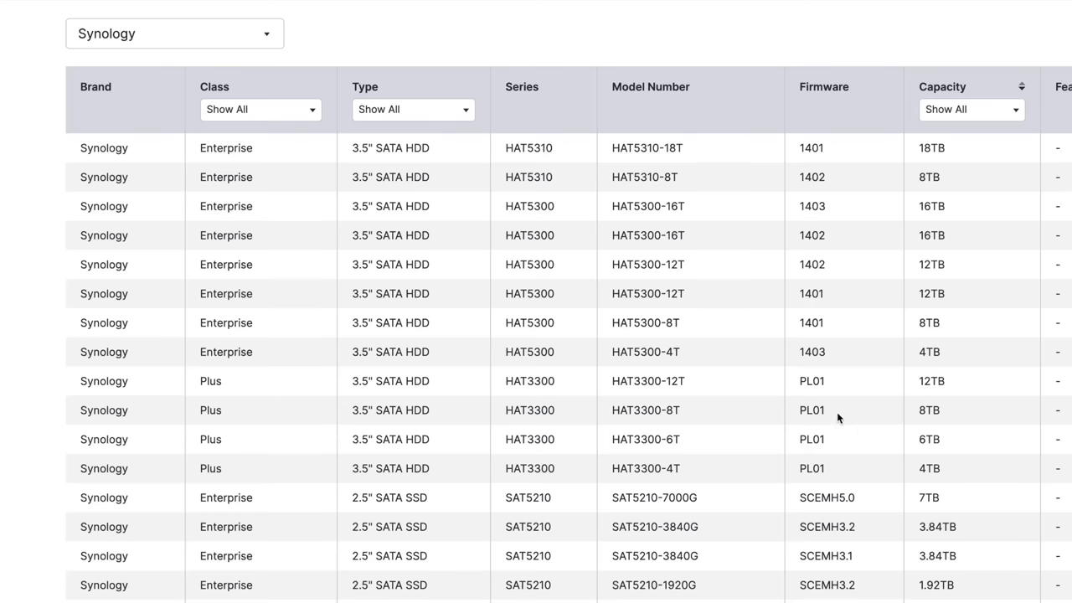
Switch the compatibility list's brand filter from Synology drives to '3rd party' and scan the results
{"action": "left_click", "coordinate": [174, 33]}
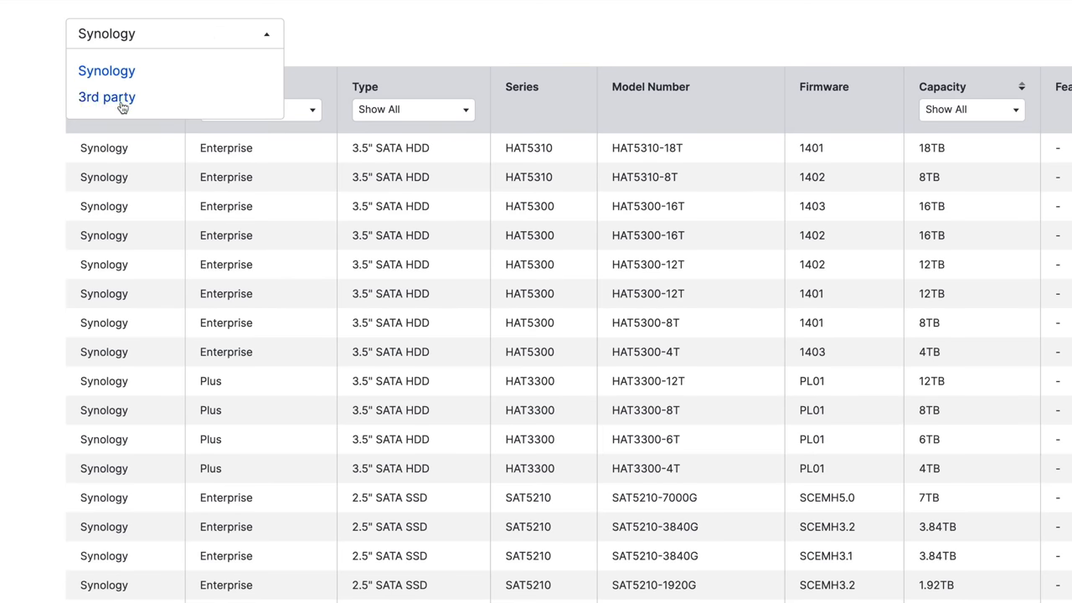
{"action": "left_click", "coordinate": [108, 98]}
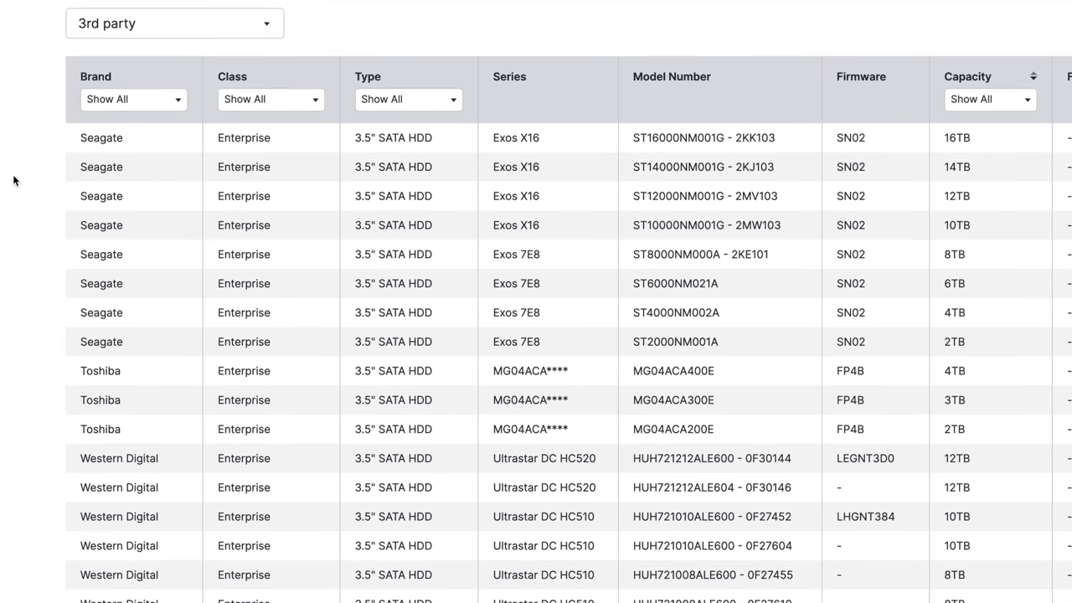
{"action": "scroll", "scroll_direction": "down", "scroll_amount": 3}
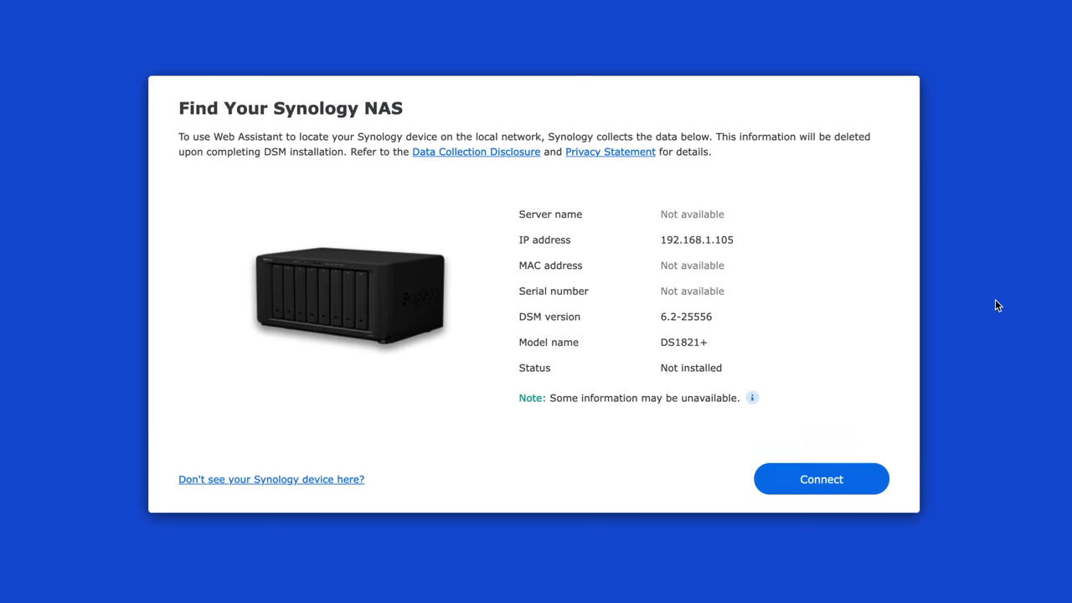
Connect to the uninstalled DS1821+ discovered at 192.168.1.105
{"action": "left_click", "coordinate": [820, 479]}
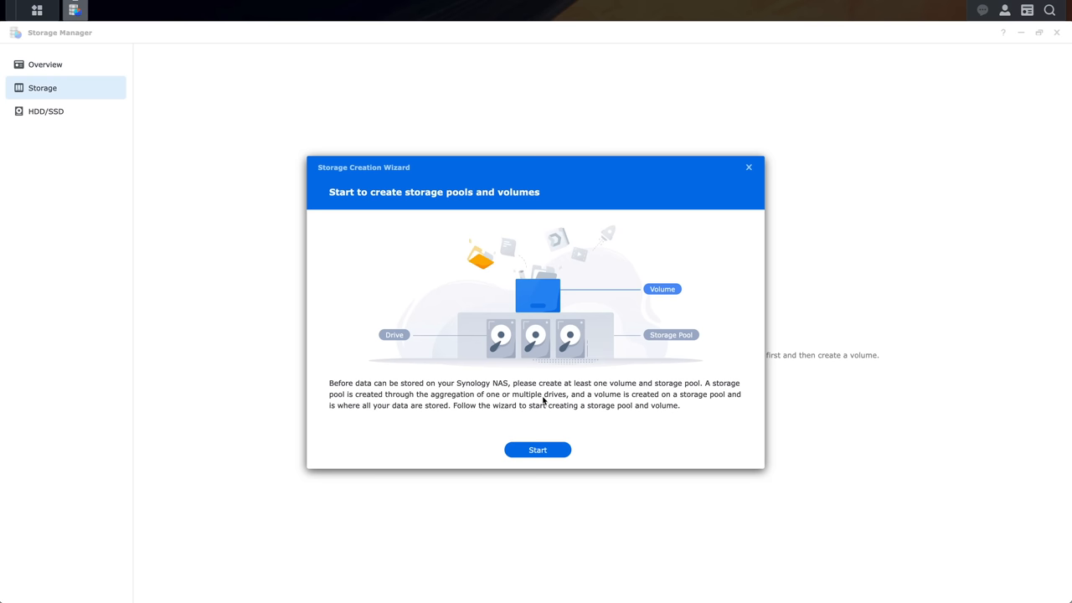
Start the Storage Creation Wizard, review RAID types, keep SHR and reach drive selection with four 7.3 TB drives
{"action": "left_click", "coordinate": [538, 449]}
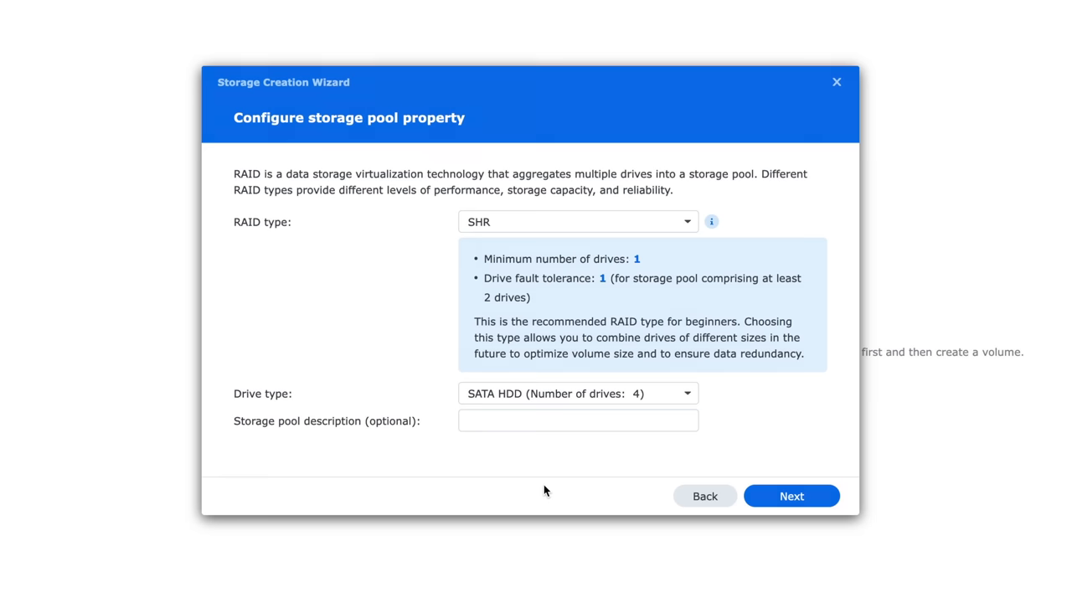
{"action": "left_click", "coordinate": [687, 222]}
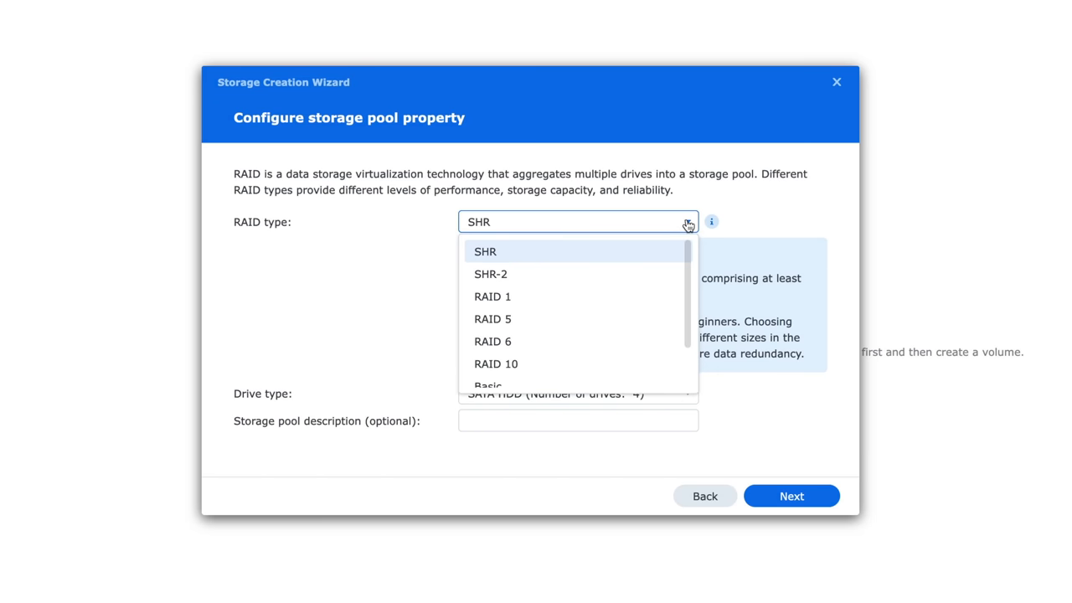
{"action": "scroll", "scroll_direction": "down", "scroll_amount": 3}
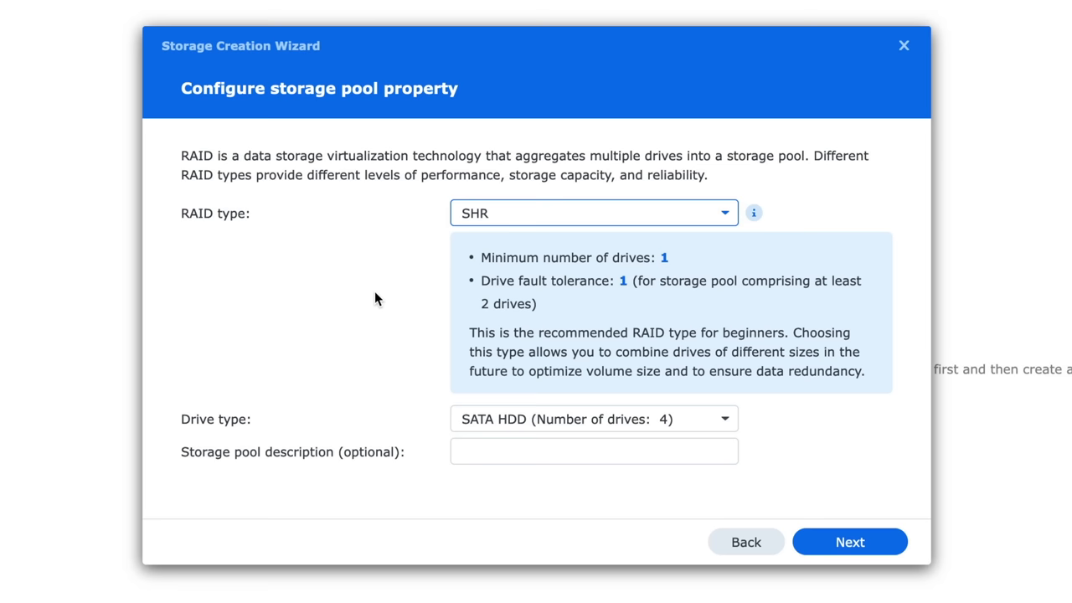
{"action": "left_click", "coordinate": [850, 541]}
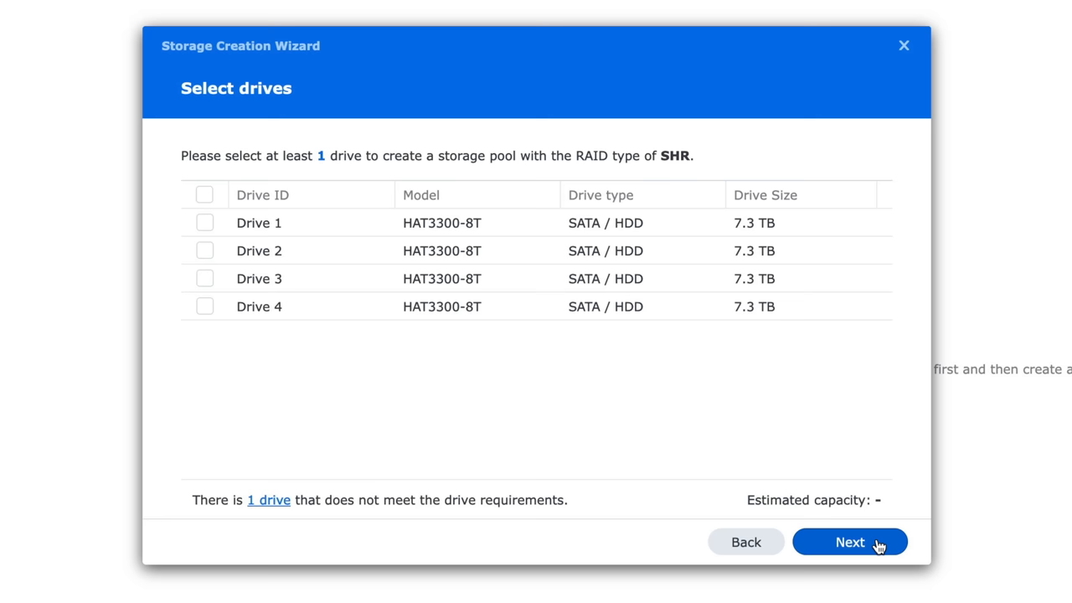
{"action": "mouse_move", "coordinate": [536, 410]}
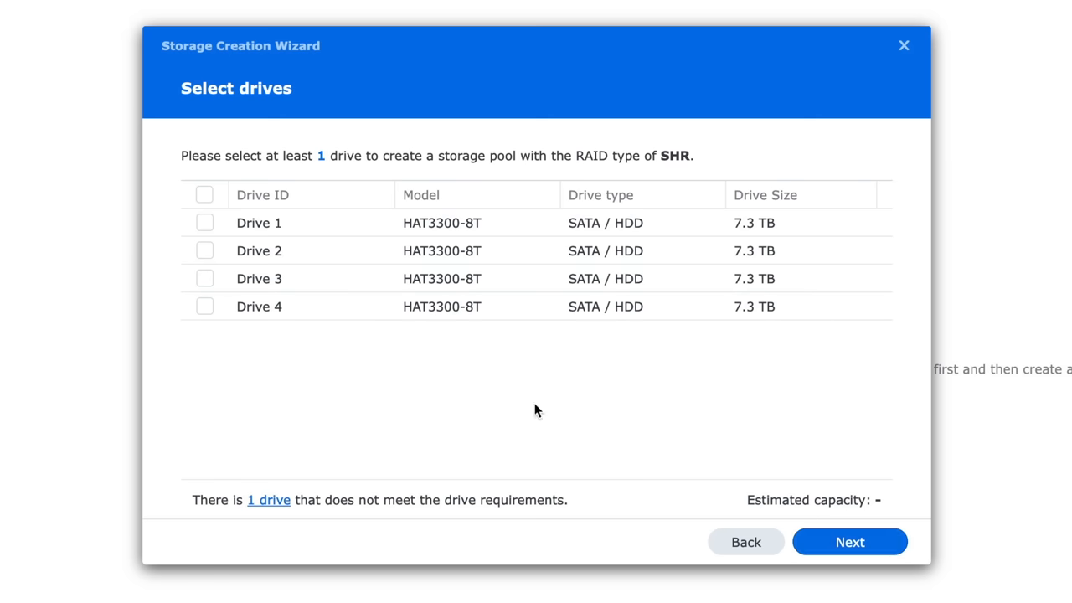
{"action": "left_click", "coordinate": [204, 195]}
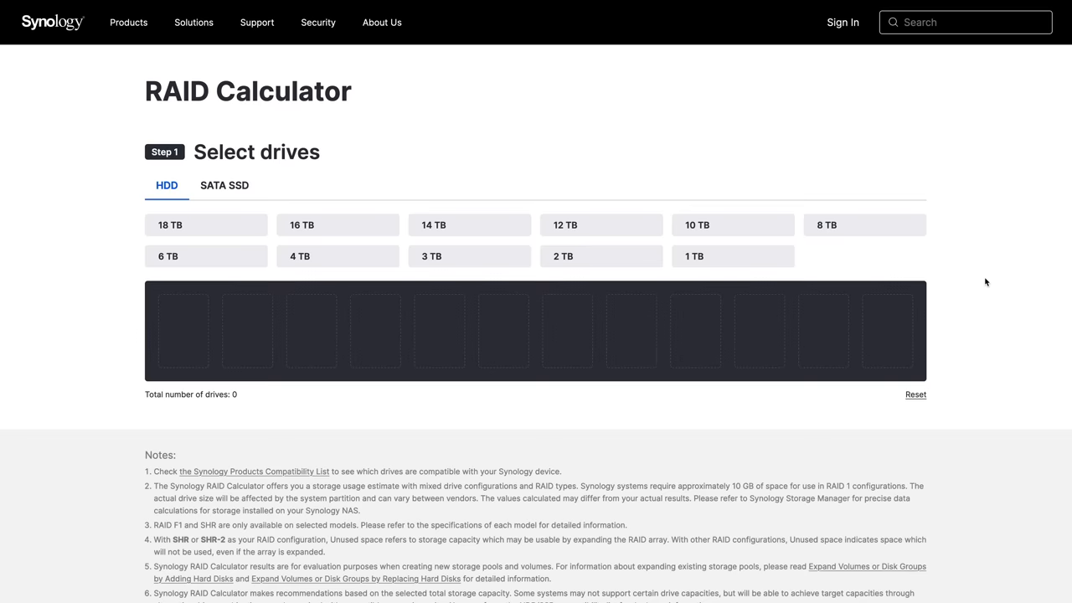
Add three 8 TB and two 12 TB drives to the RAID Calculator to compare SHR and RAID 5 capacity
{"action": "scroll", "scroll_direction": "down", "scroll_amount": 3}
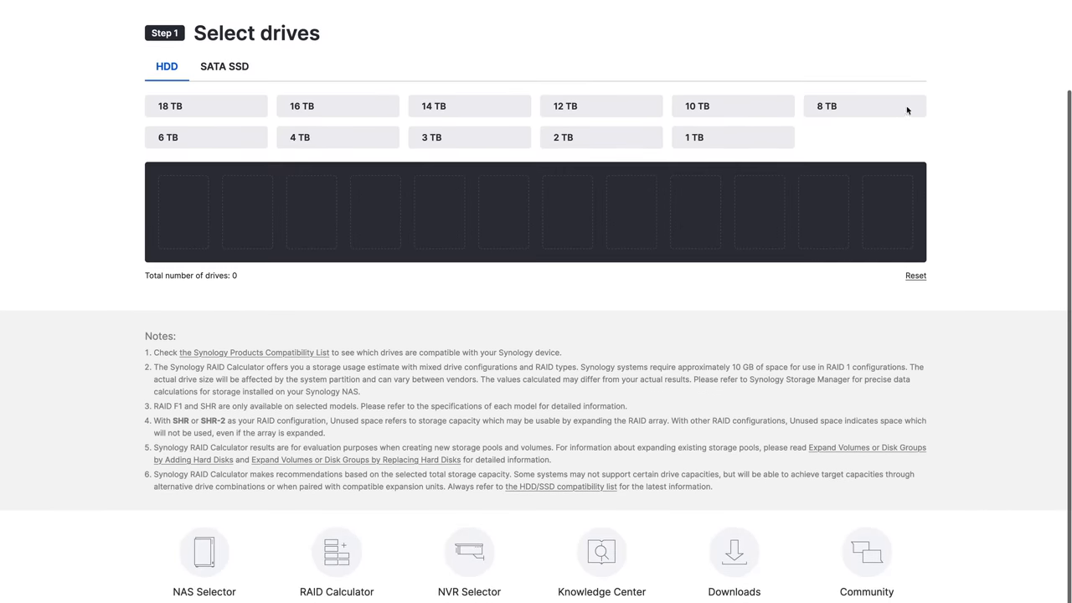
{"action": "left_click", "coordinate": [914, 105]}
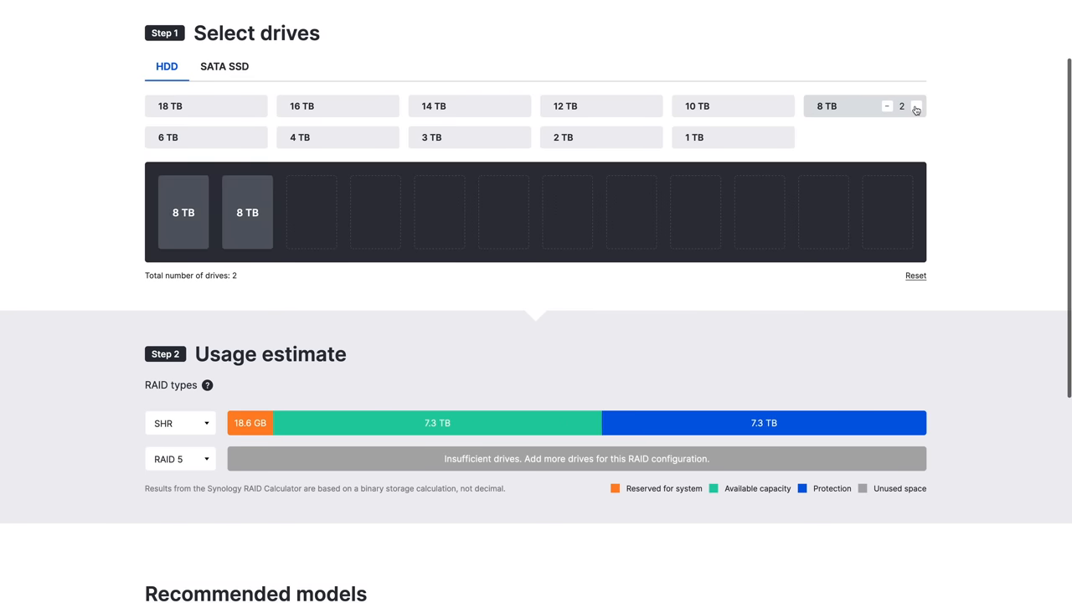
{"action": "left_click", "coordinate": [915, 105]}
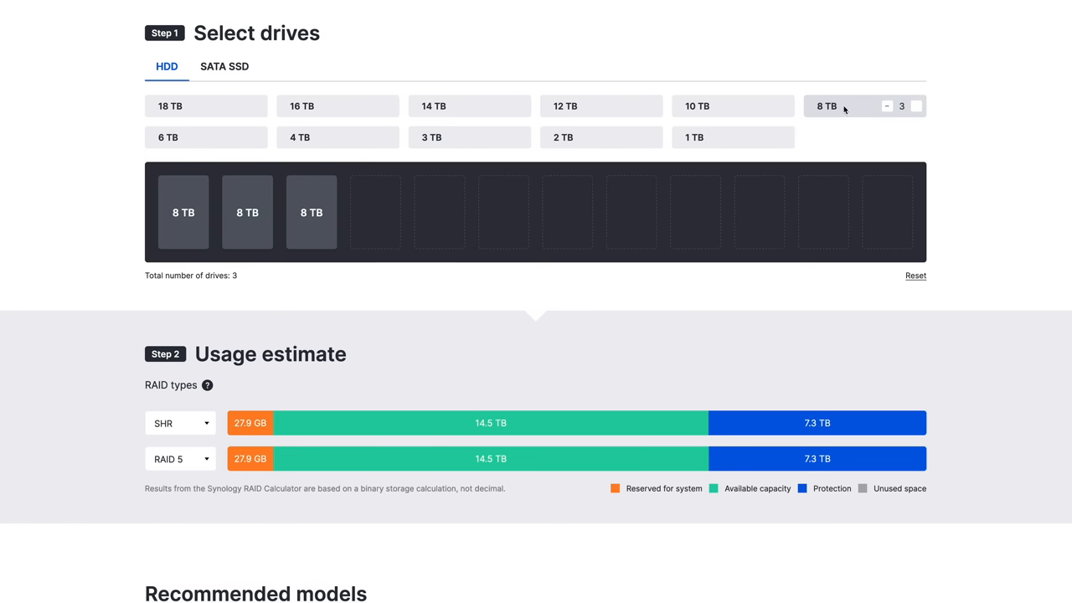
{"action": "left_click", "coordinate": [654, 106]}
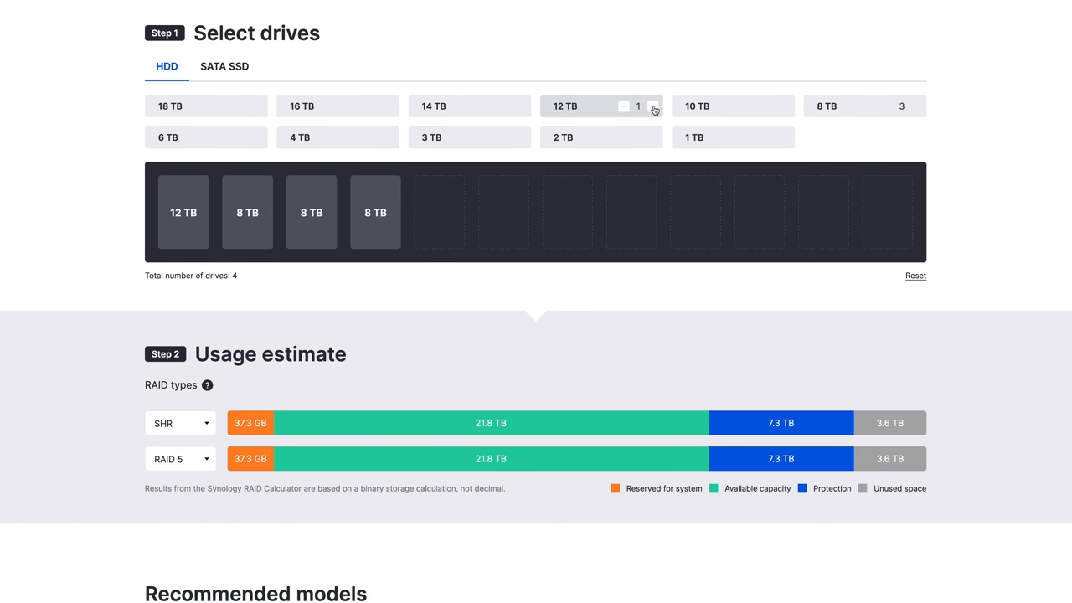
{"action": "left_click", "coordinate": [653, 111]}
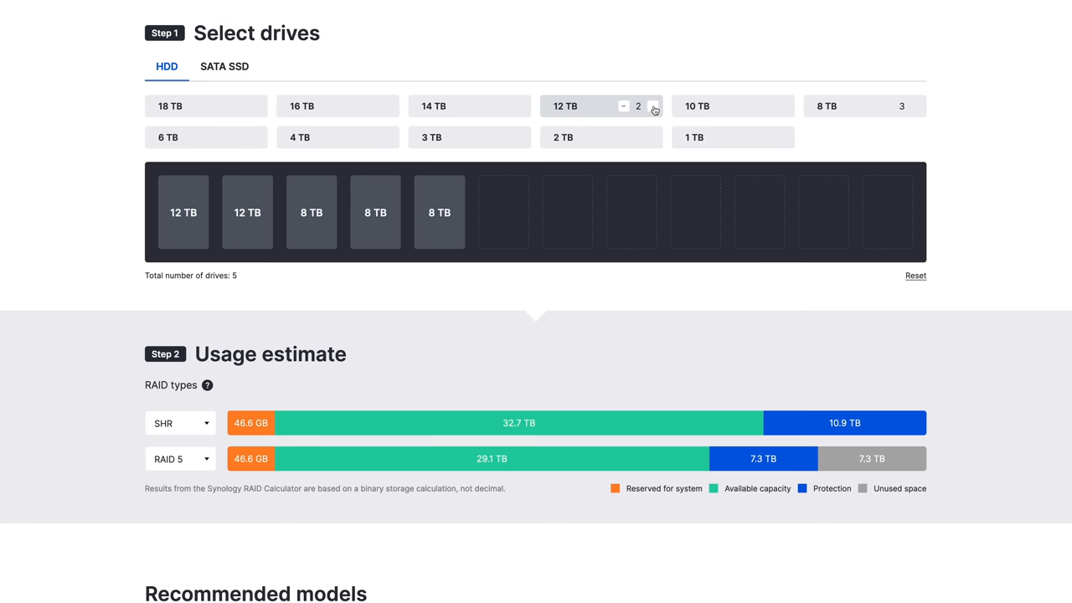
{"action": "left_click", "coordinate": [653, 110]}
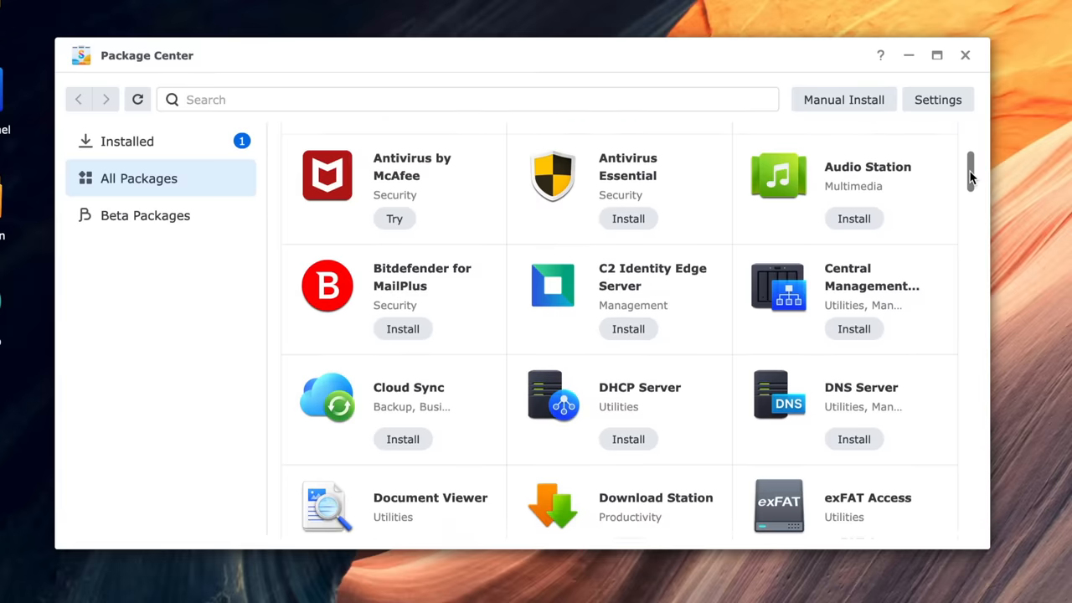
Browse the full Package Center catalogue down to the Open Source and third-party apps like Plex Media Server
{"action": "scroll", "scroll_direction": "down", "scroll_amount": 3}
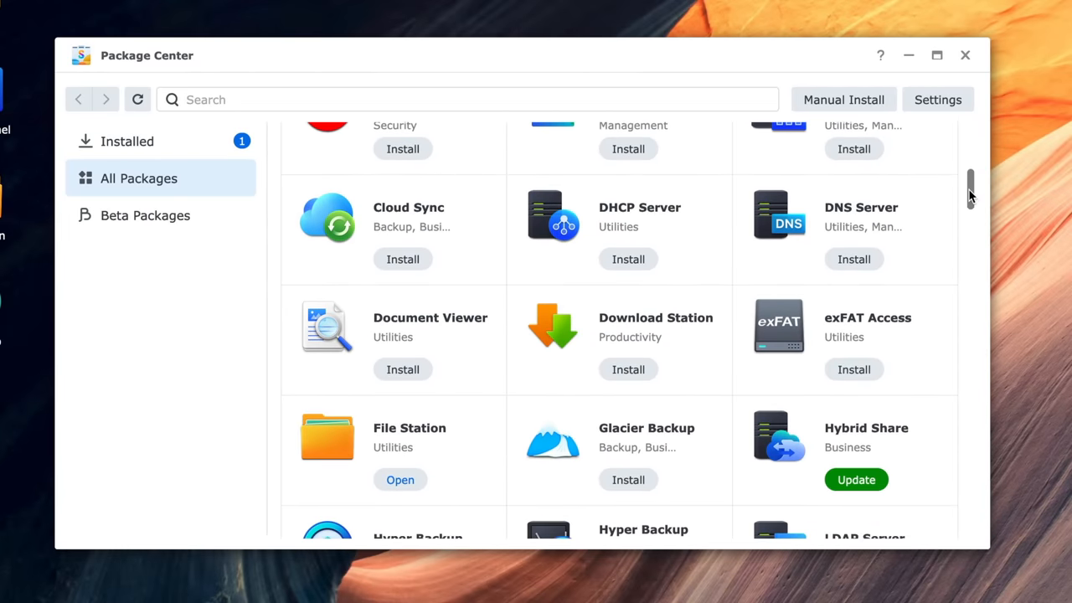
{"action": "scroll", "scroll_direction": "down", "scroll_amount": 3}
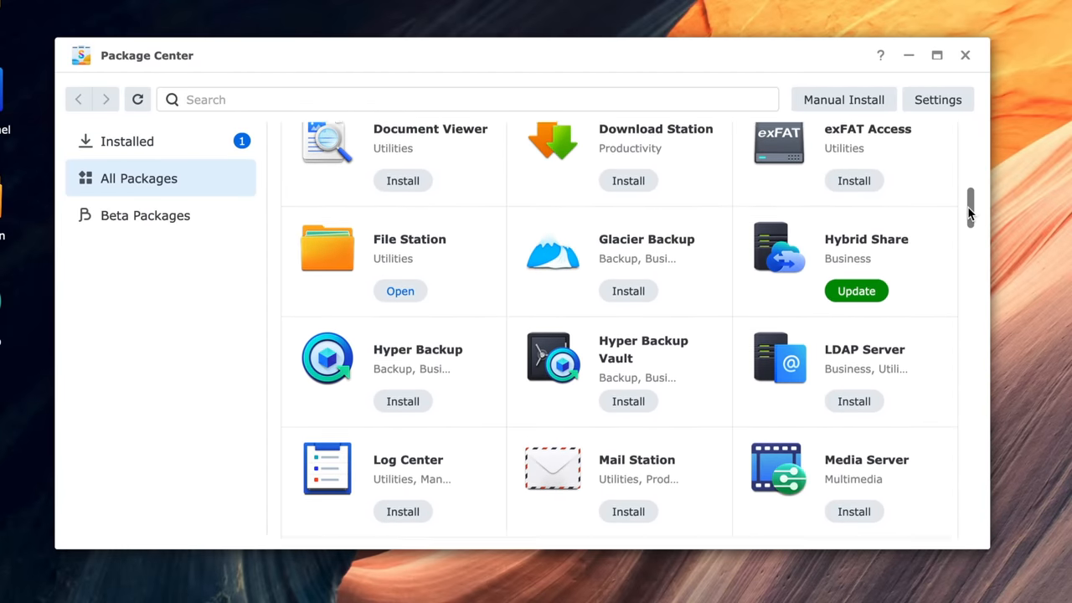
{"action": "scroll", "scroll_direction": "down", "scroll_amount": 3}
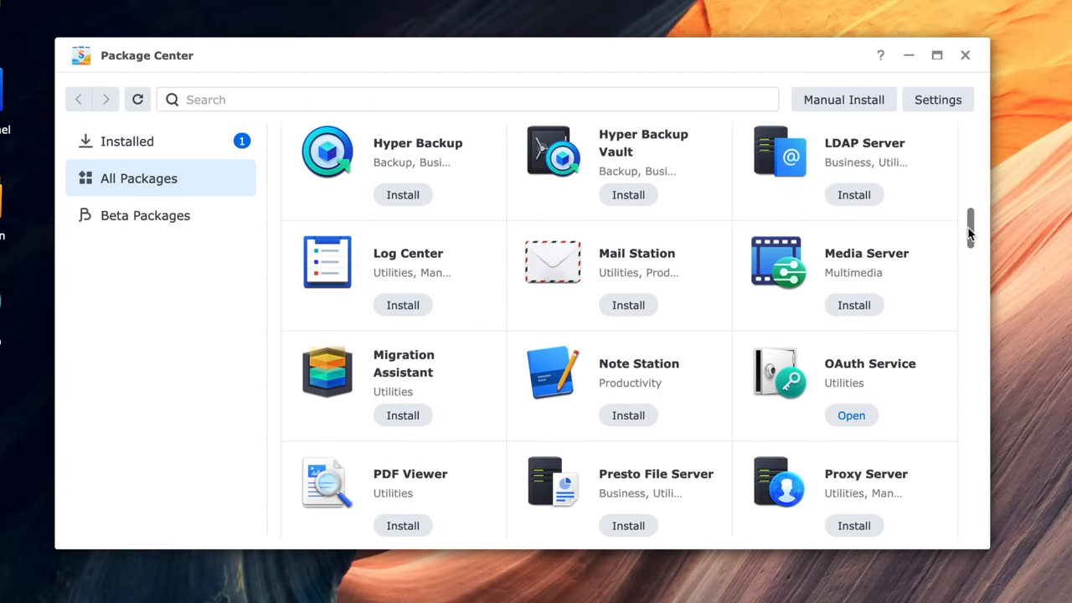
{"action": "scroll", "scroll_direction": "down", "scroll_amount": 3}
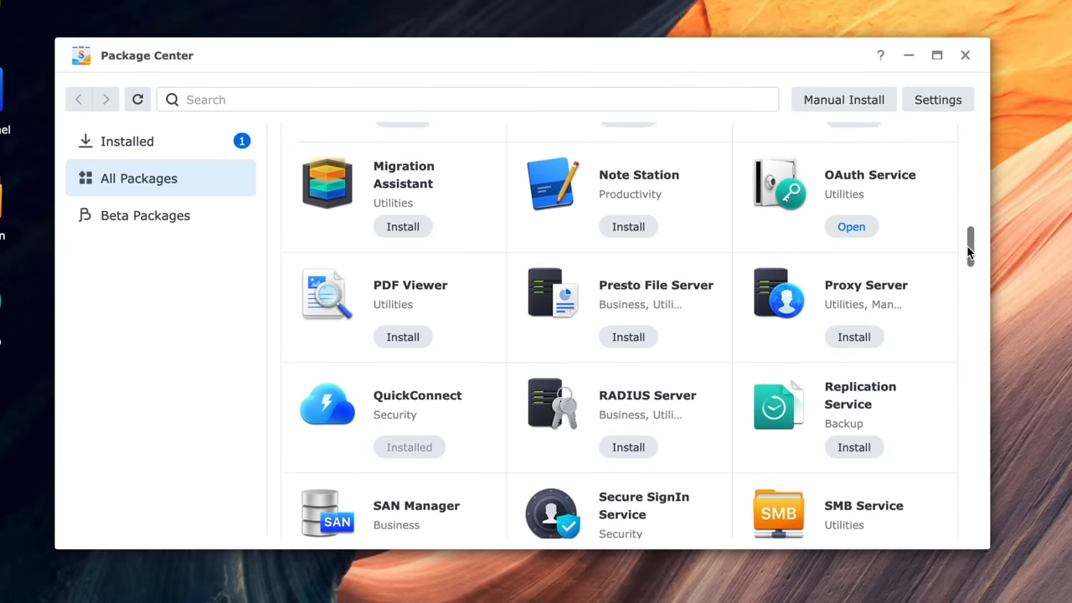
{"action": "scroll", "scroll_direction": "down", "scroll_amount": 3}
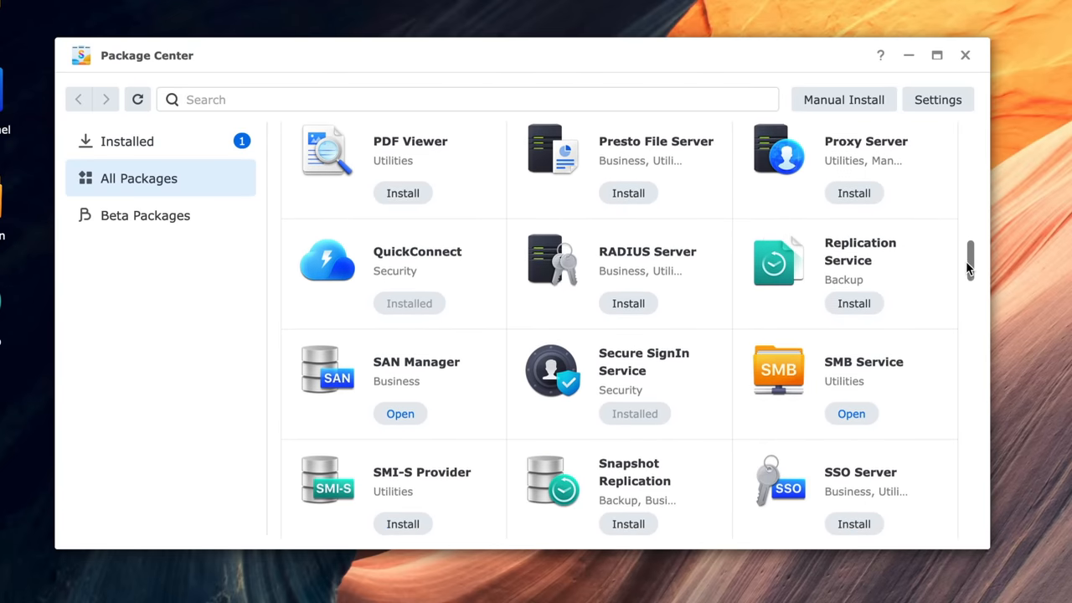
{"action": "scroll", "scroll_direction": "down", "scroll_amount": 3}
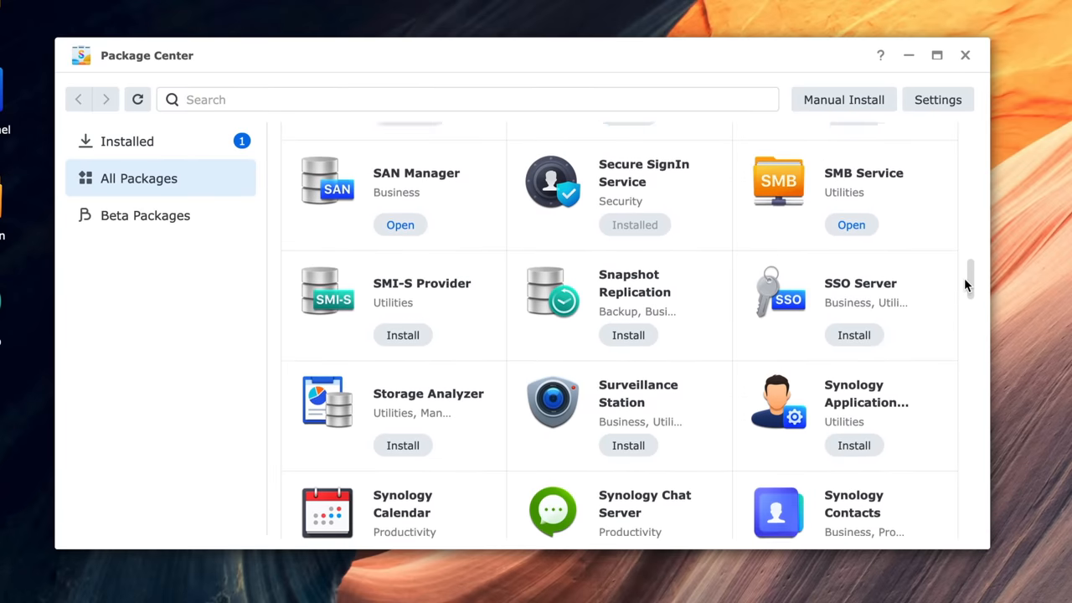
{"action": "scroll", "scroll_direction": "down", "scroll_amount": 3}
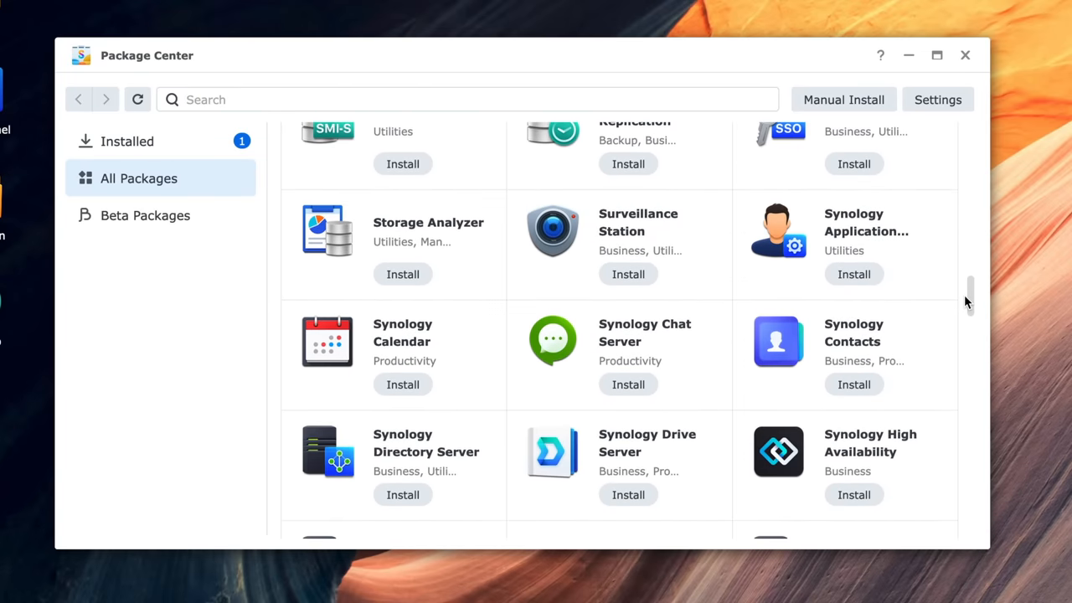
{"action": "scroll", "scroll_direction": "down", "scroll_amount": 3}
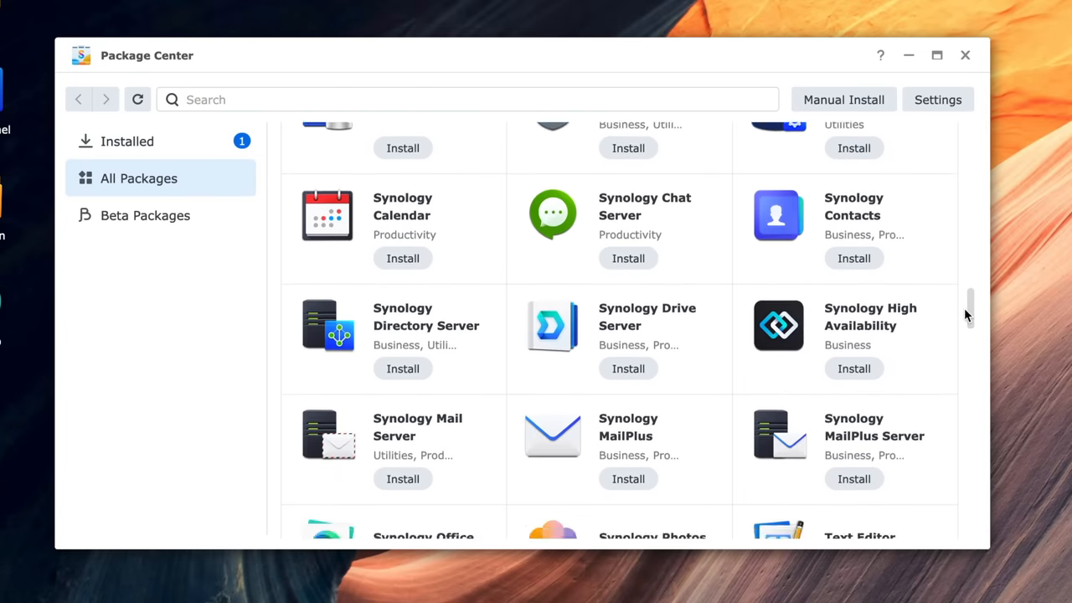
{"action": "scroll", "scroll_direction": "down", "scroll_amount": 3}
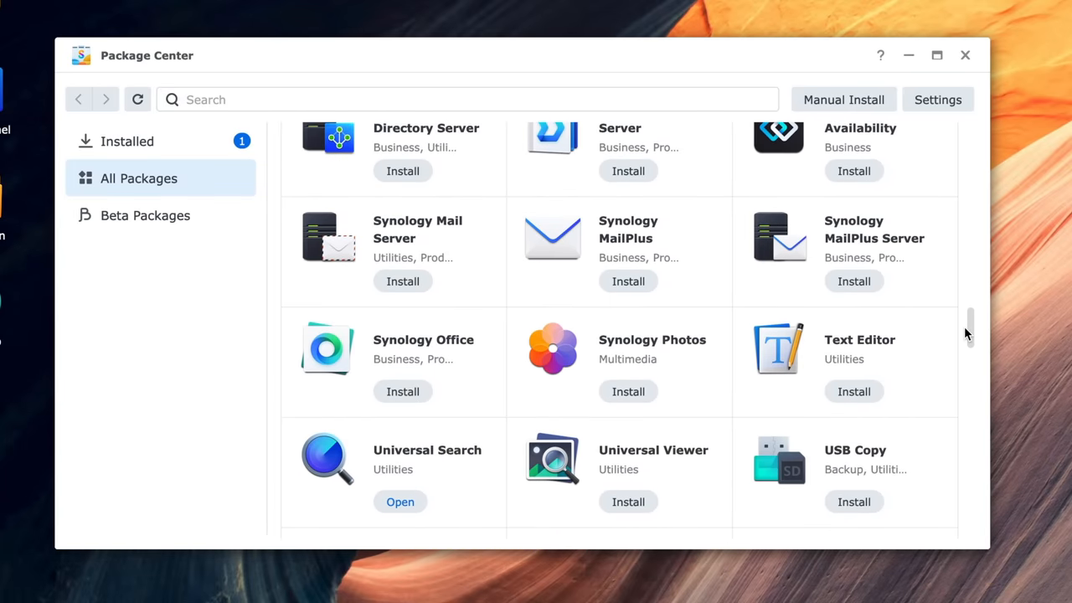
{"action": "scroll", "scroll_direction": "down", "scroll_amount": 3}
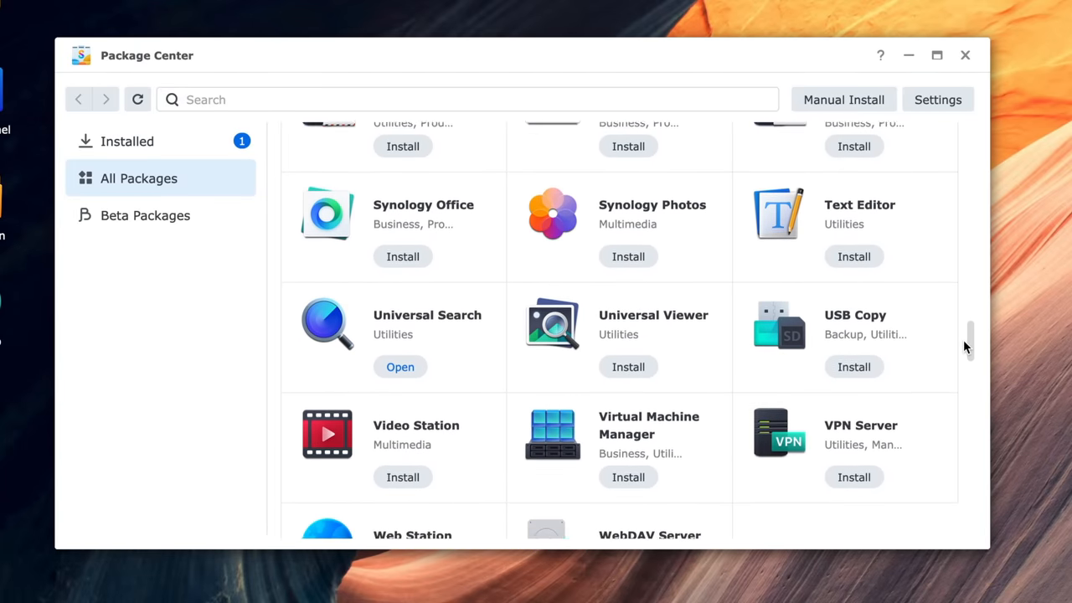
{"action": "scroll", "scroll_direction": "down", "scroll_amount": 3}
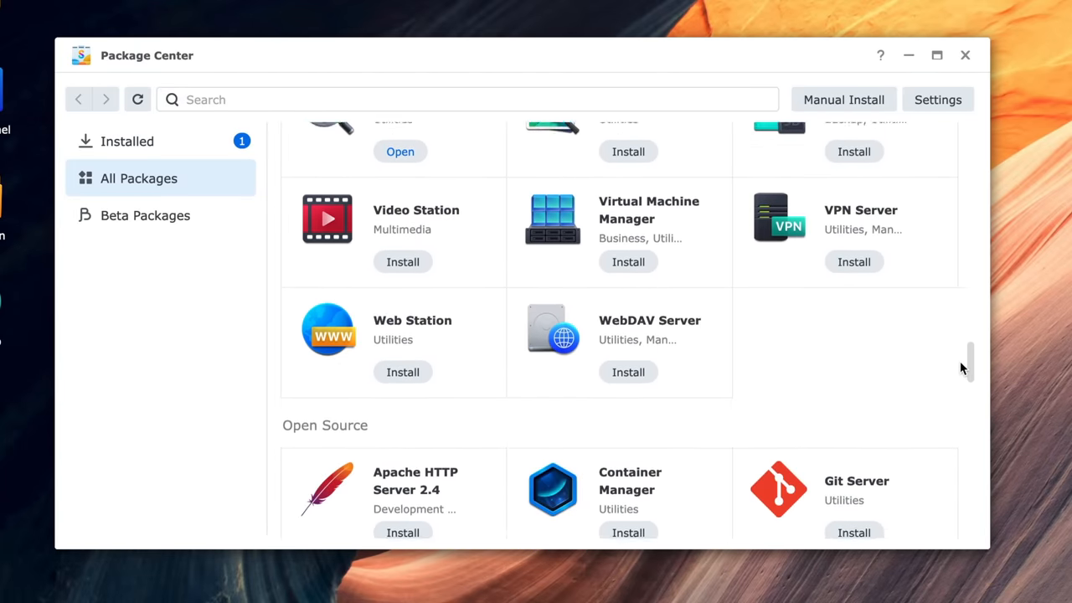
{"action": "scroll", "scroll_direction": "down", "scroll_amount": 3}
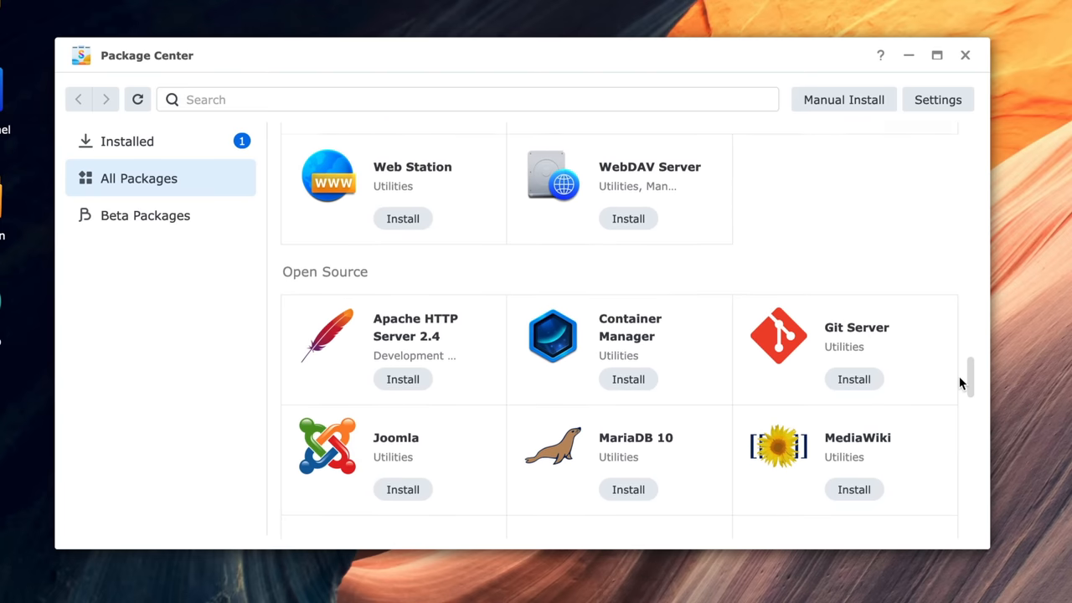
{"action": "scroll", "scroll_direction": "down", "scroll_amount": 3}
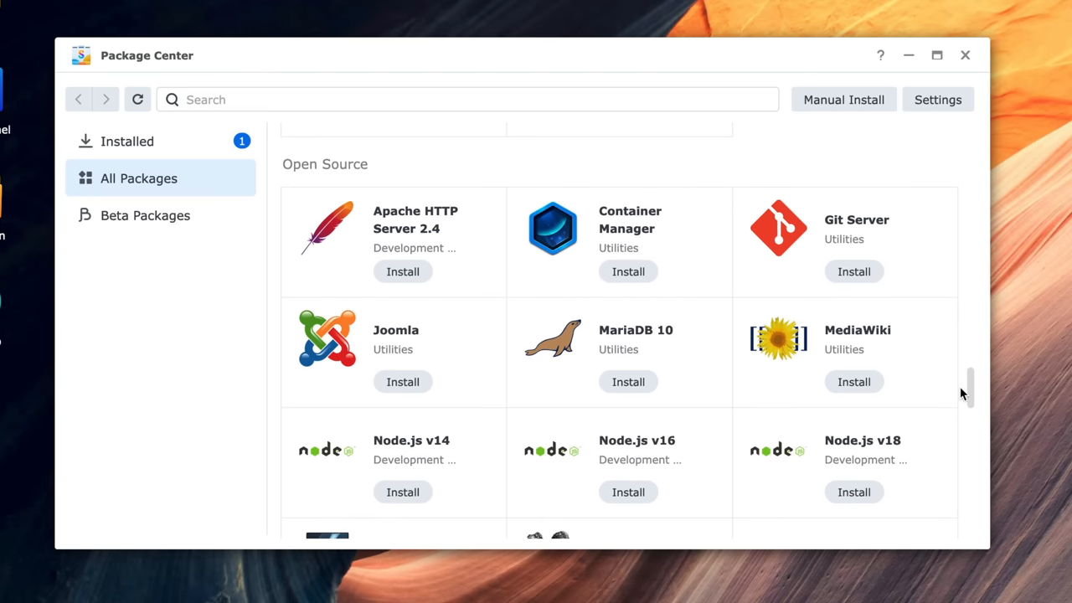
{"action": "scroll", "scroll_direction": "down", "scroll_amount": 3}
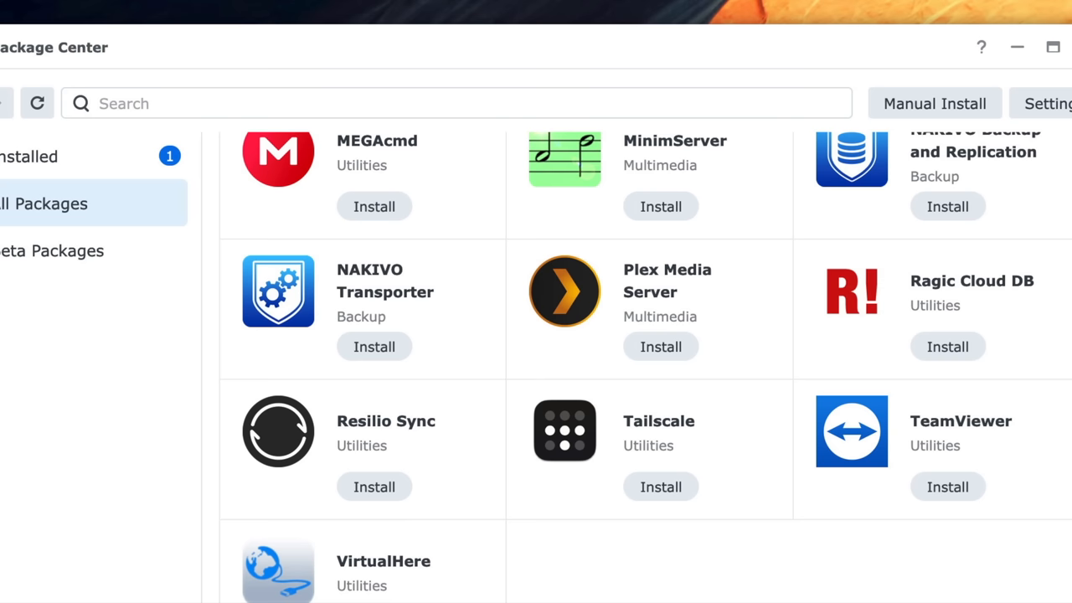
{"action": "mouse_move", "coordinate": [695, 238]}
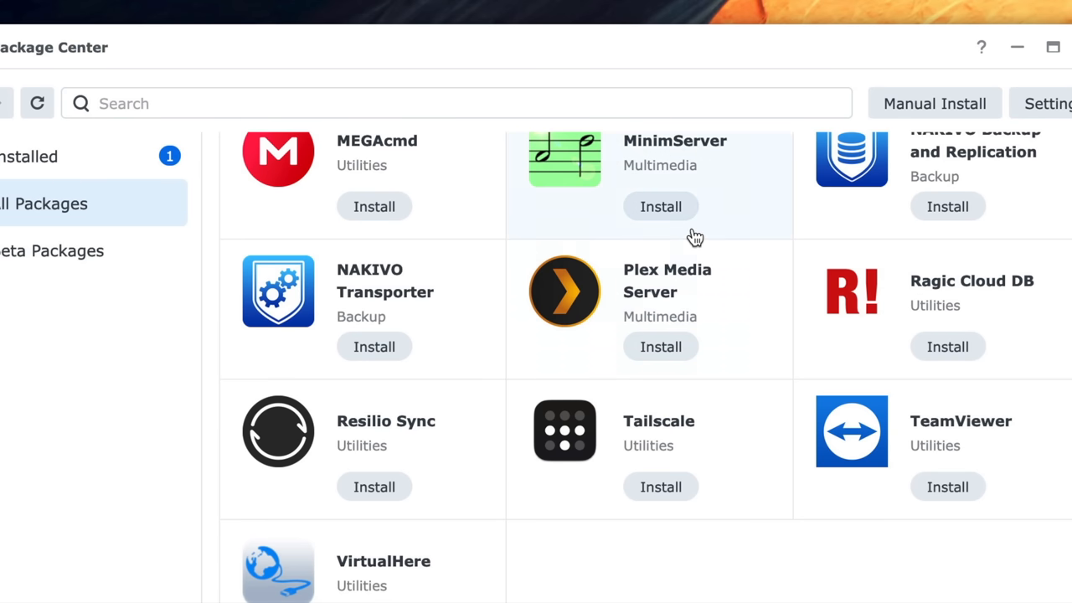
{"action": "left_click", "coordinate": [565, 292]}
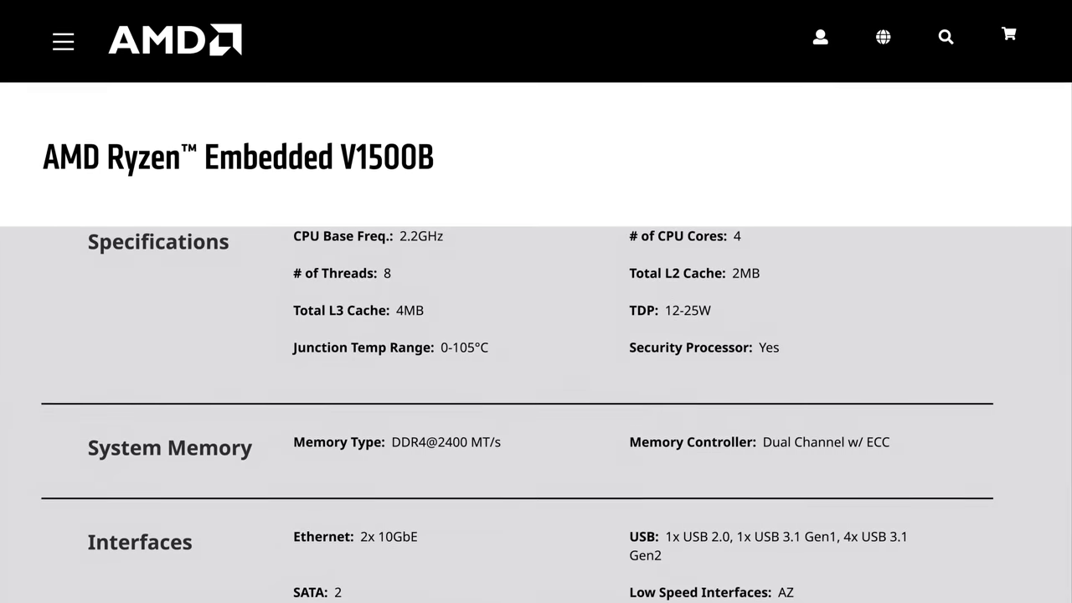
Read through the Ryzen Embedded V1500B's Specifications, System Memory and Interfaces sections
{"action": "scroll", "scroll_direction": "down", "scroll_amount": 3}
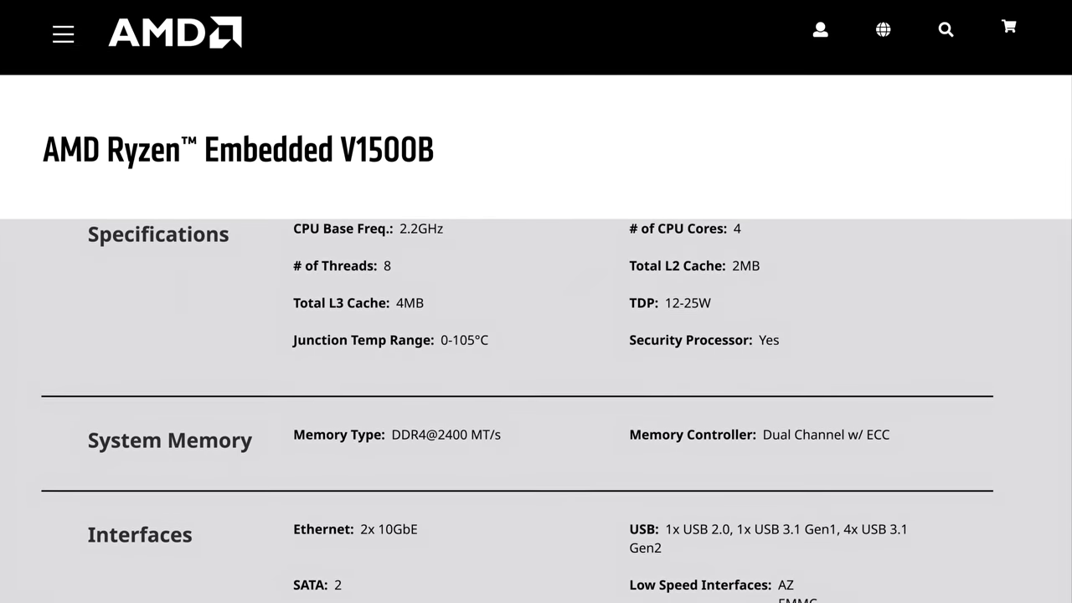
{"action": "scroll", "scroll_direction": "down", "scroll_amount": 3}
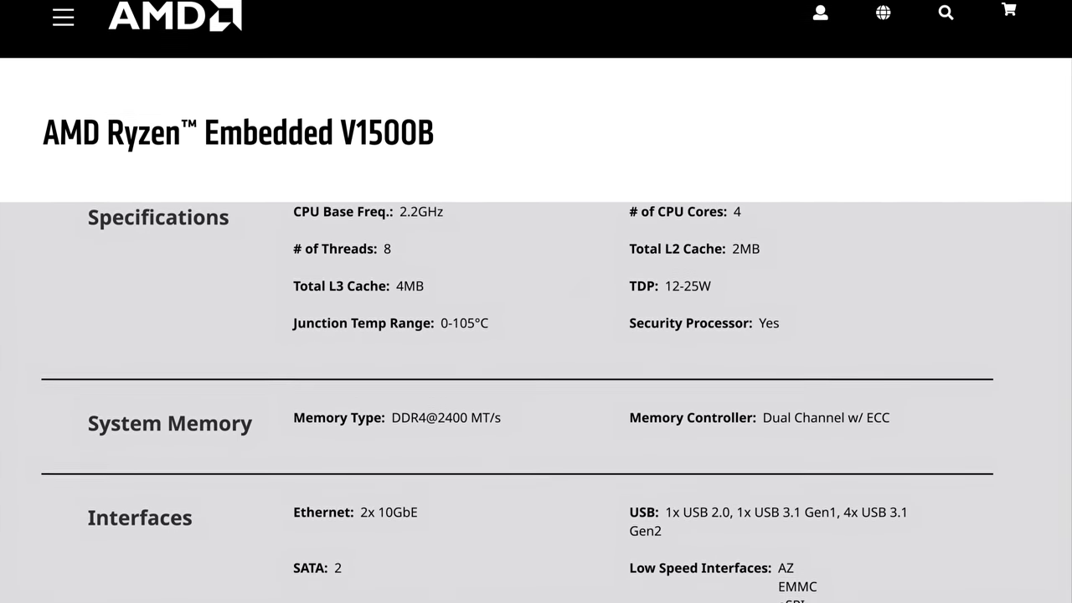
{"action": "scroll", "scroll_direction": "down", "scroll_amount": 3}
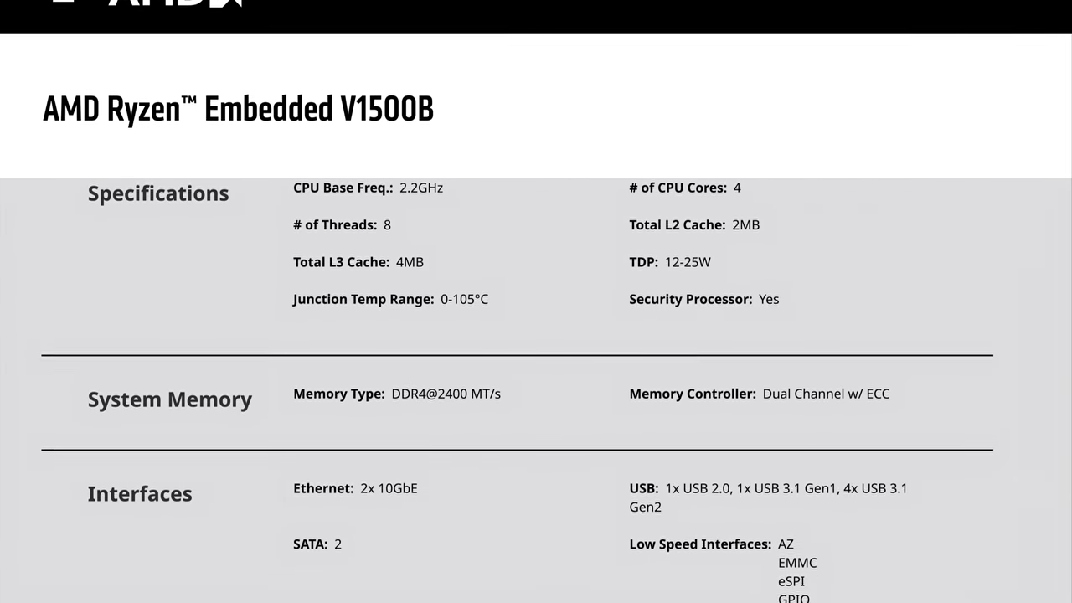
{"action": "scroll", "scroll_direction": "down", "scroll_amount": 3}
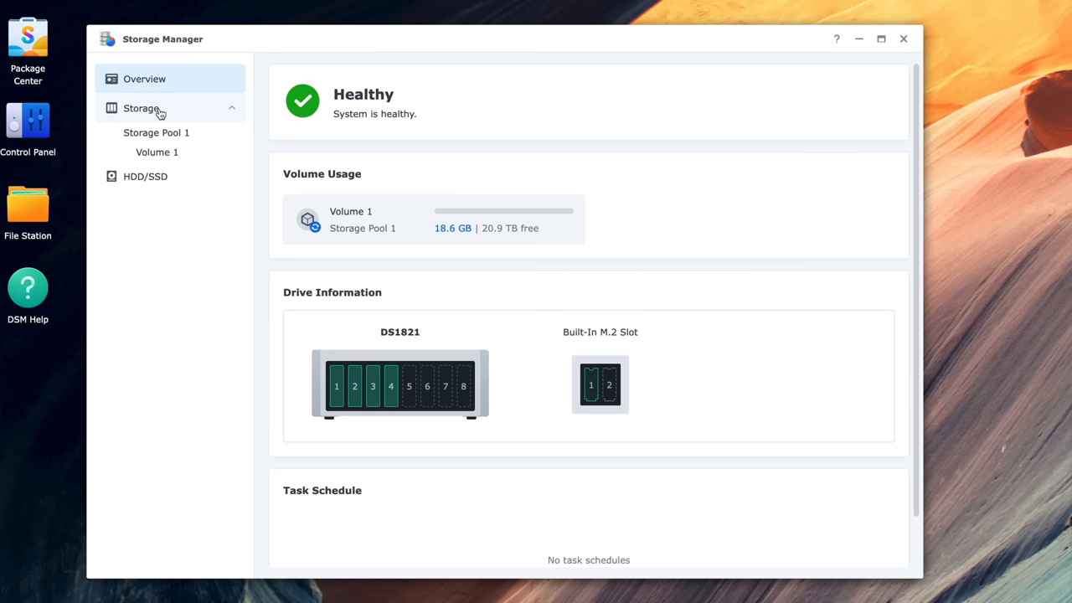
From Storage Pool 1's SSD Cache Advisor, set up a Basic cache on M.2 Drive 1 (372.6 GB estimated)
{"action": "left_click", "coordinate": [155, 132]}
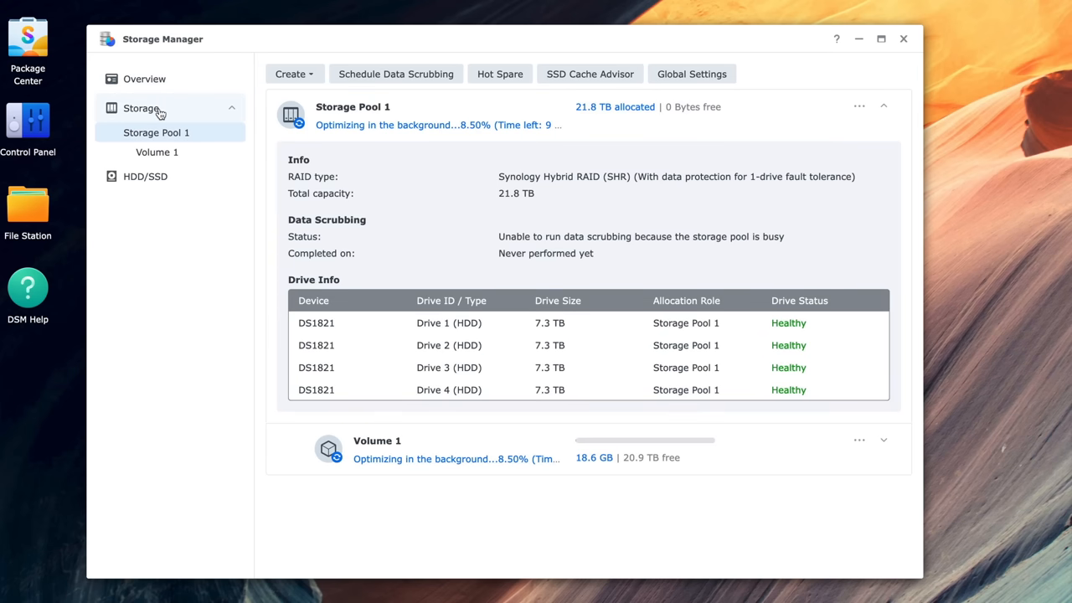
{"action": "left_click", "coordinate": [590, 74]}
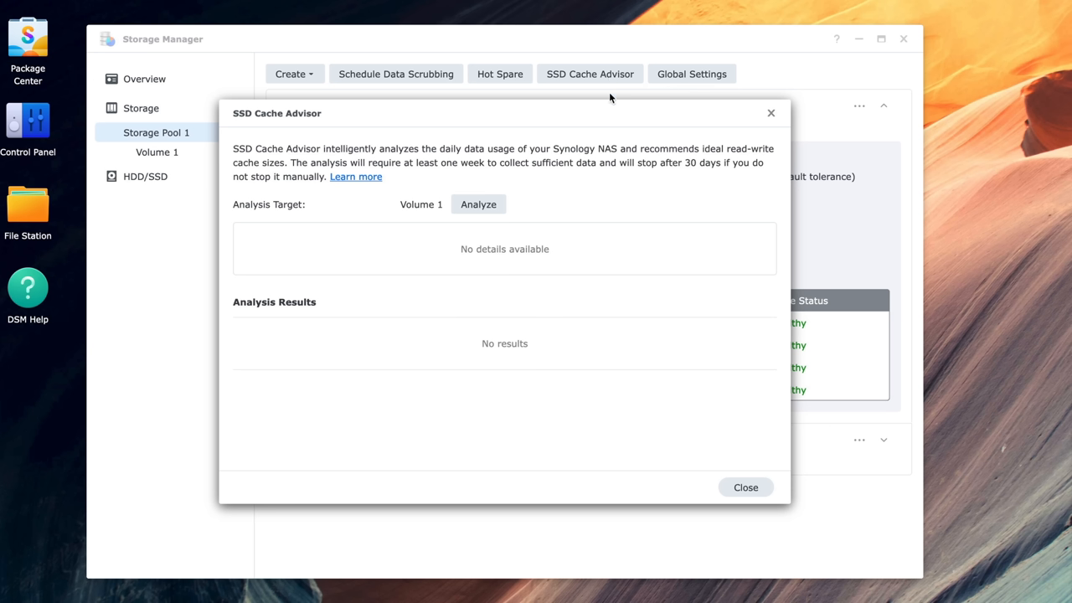
{"action": "mouse_move", "coordinate": [607, 110]}
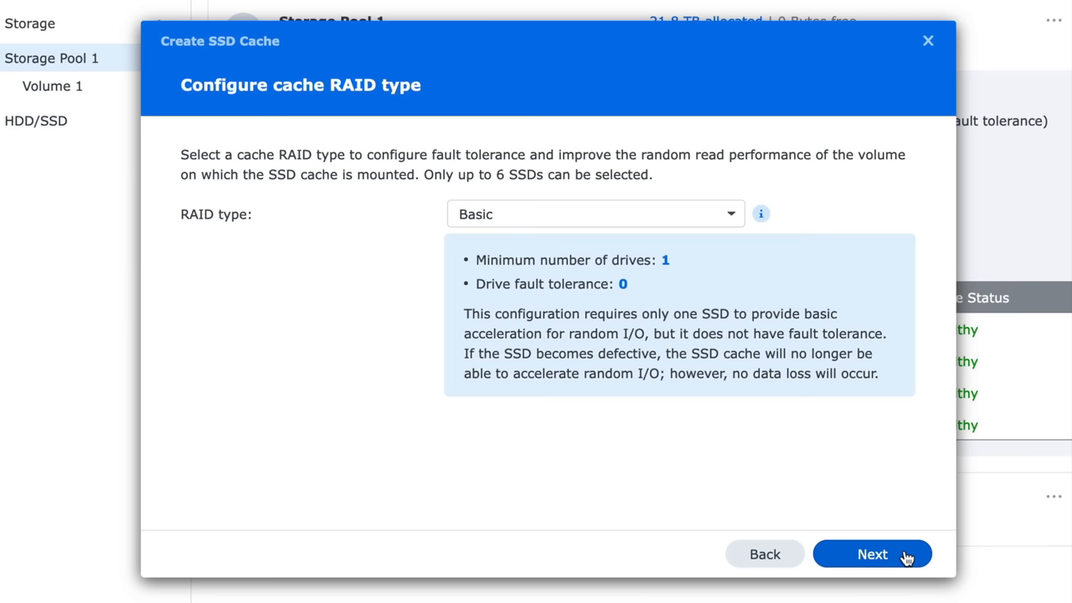
{"action": "left_click", "coordinate": [871, 553]}
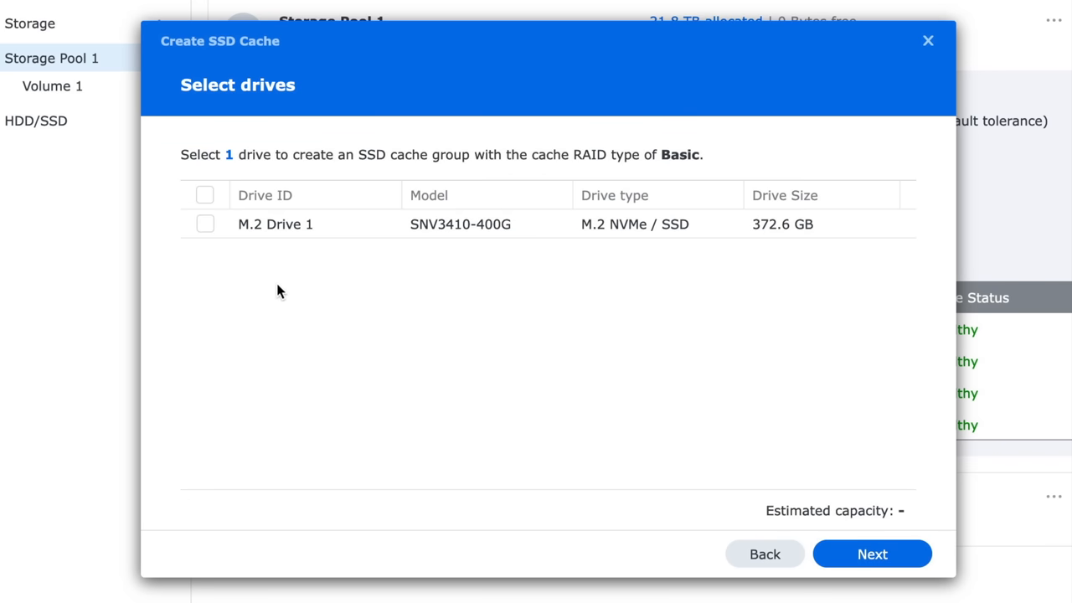
{"action": "left_click", "coordinate": [204, 224]}
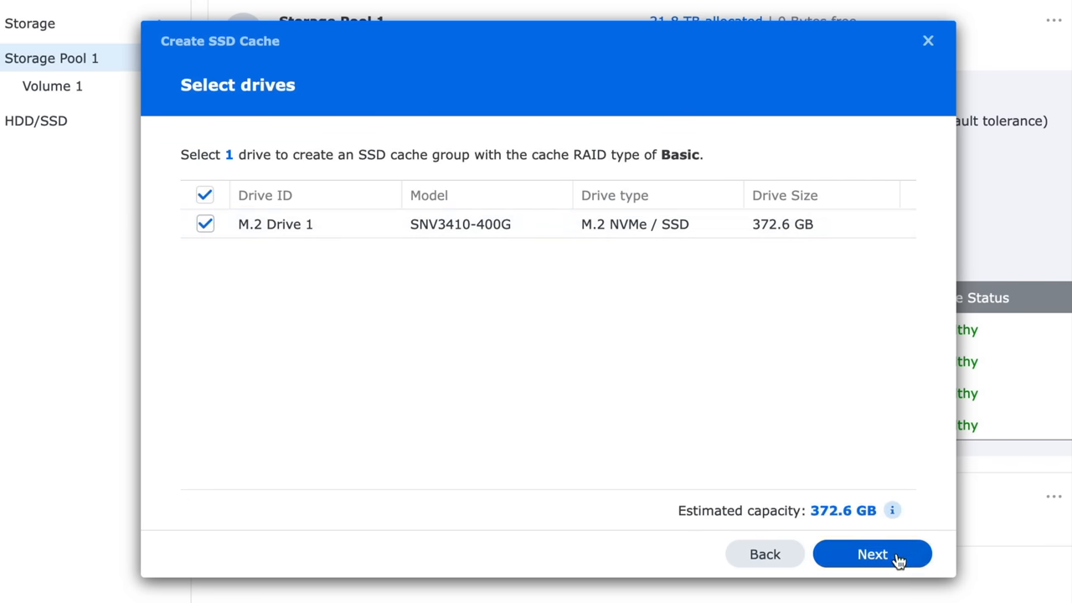
{"action": "left_click", "coordinate": [871, 553]}
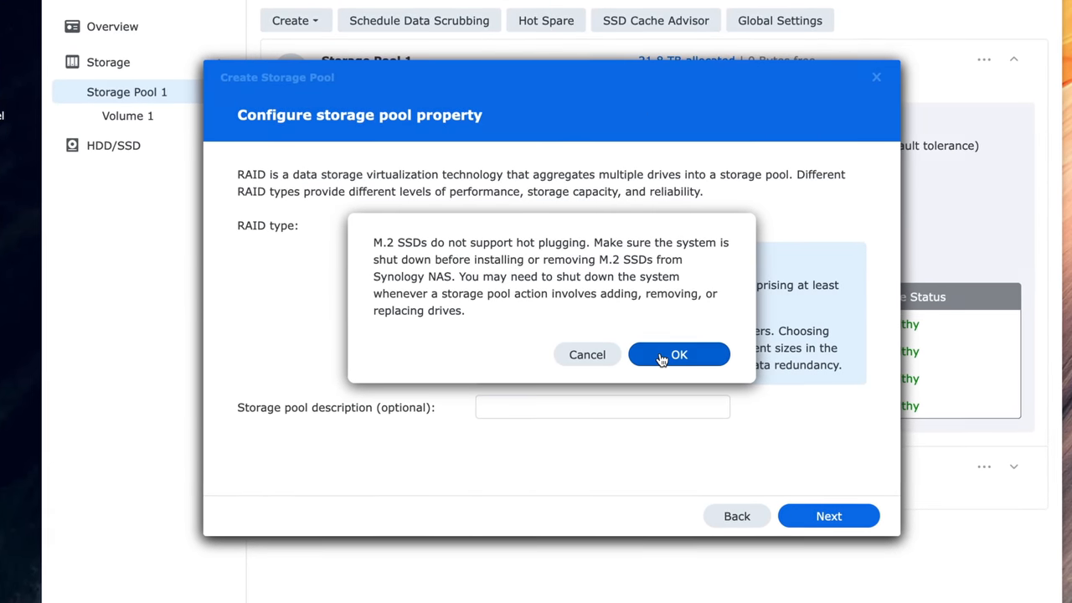
Accept the M.2 warning and create a 362 GB SHR pool on M.2 Drive 1, skipping the drive check
{"action": "left_click", "coordinate": [678, 355]}
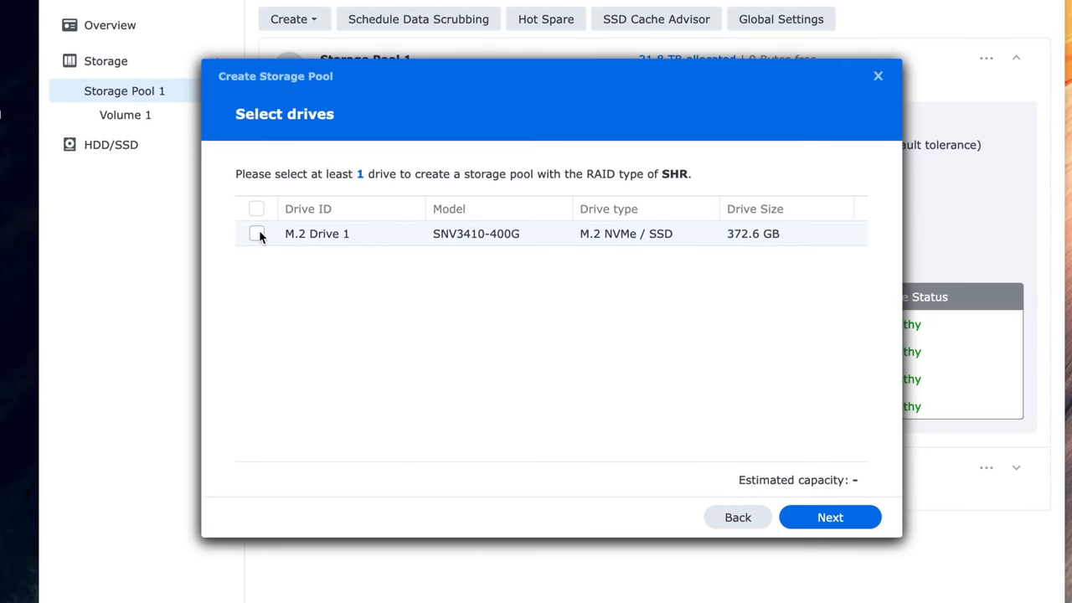
{"action": "left_click", "coordinate": [254, 234]}
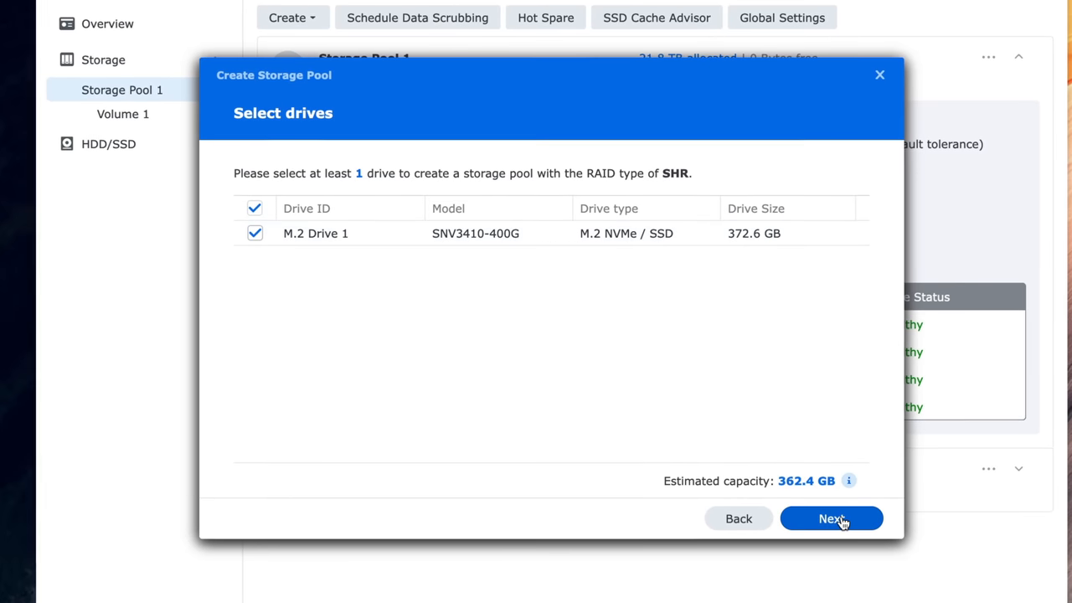
{"action": "left_click", "coordinate": [831, 519]}
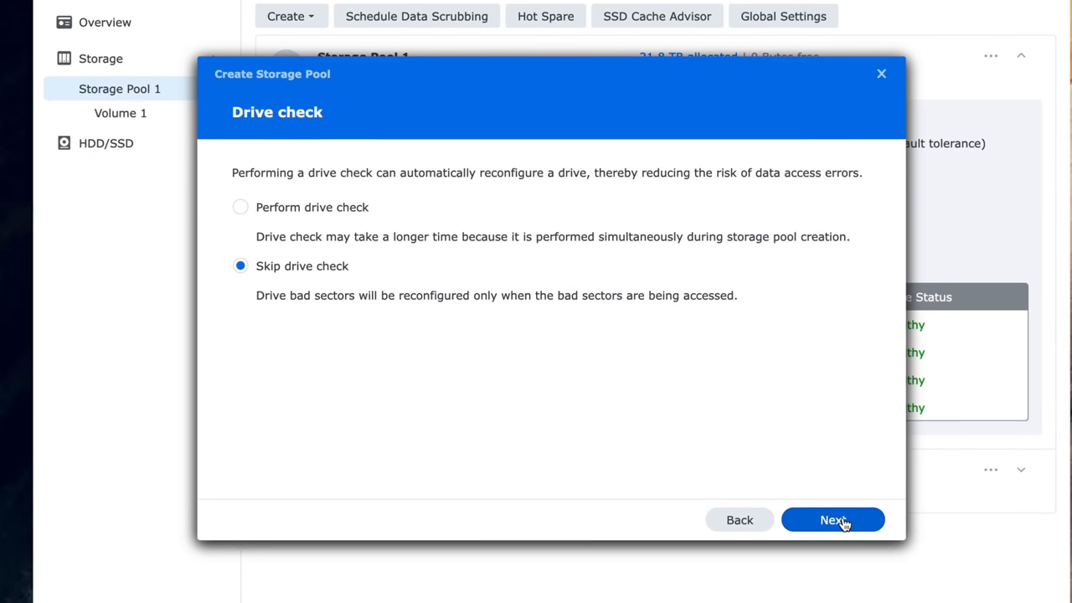
{"action": "left_click", "coordinate": [832, 519]}
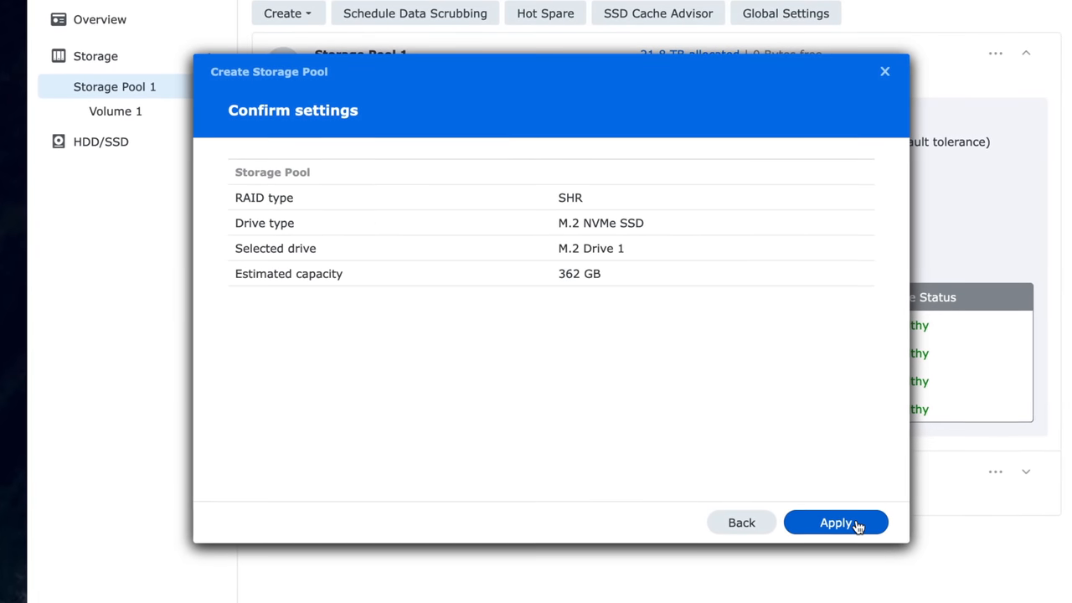
{"action": "left_click", "coordinate": [834, 522]}
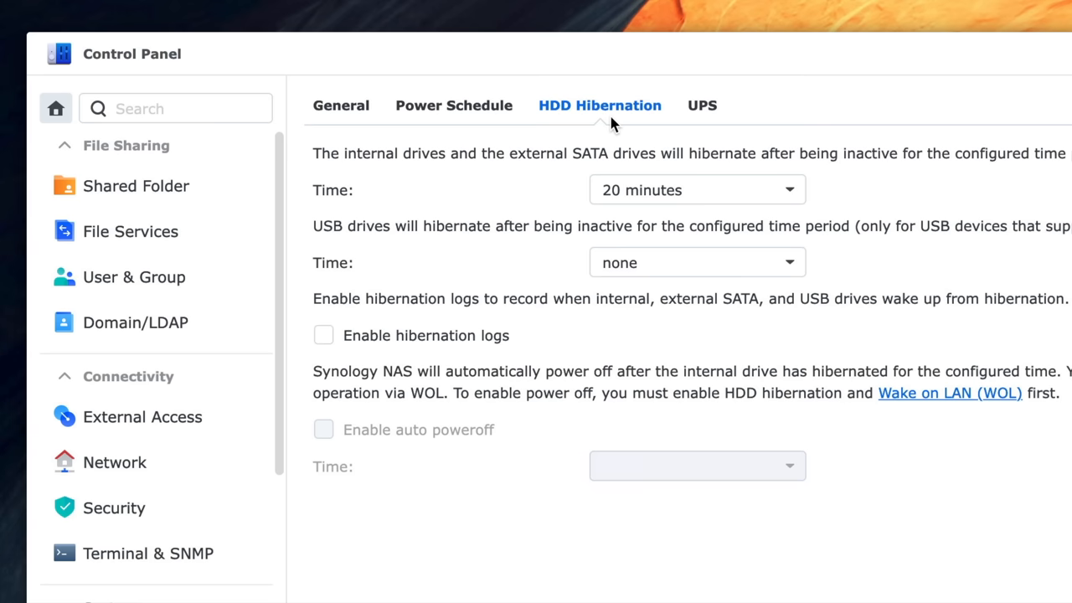
{"action": "left_click", "coordinate": [697, 189]}
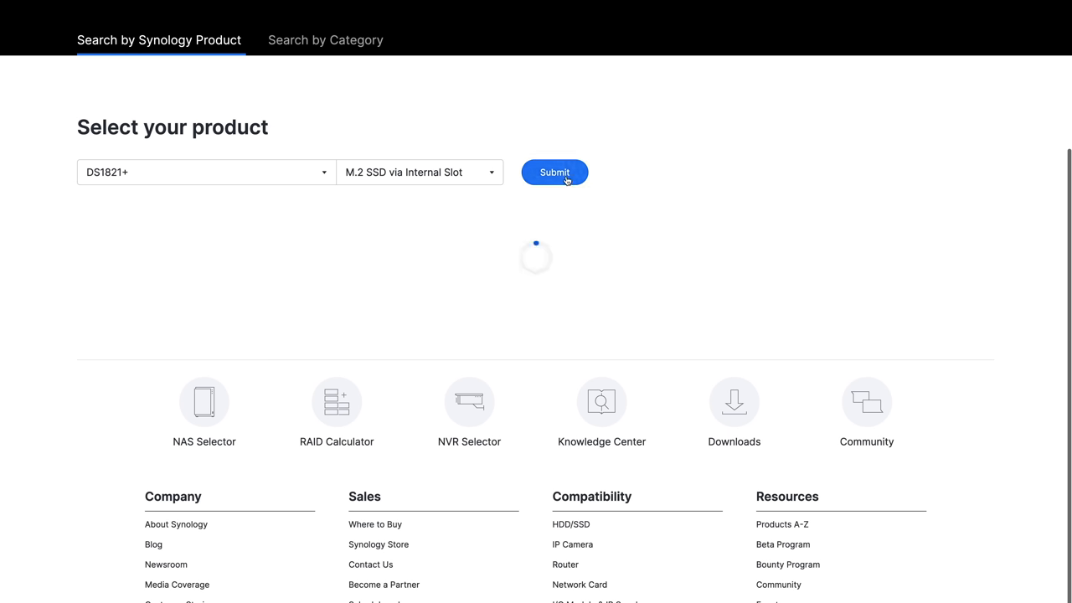
Submit the compatibility search for M.2 SSDs in the DS1821+ internal slots
{"action": "left_click", "coordinate": [554, 171]}
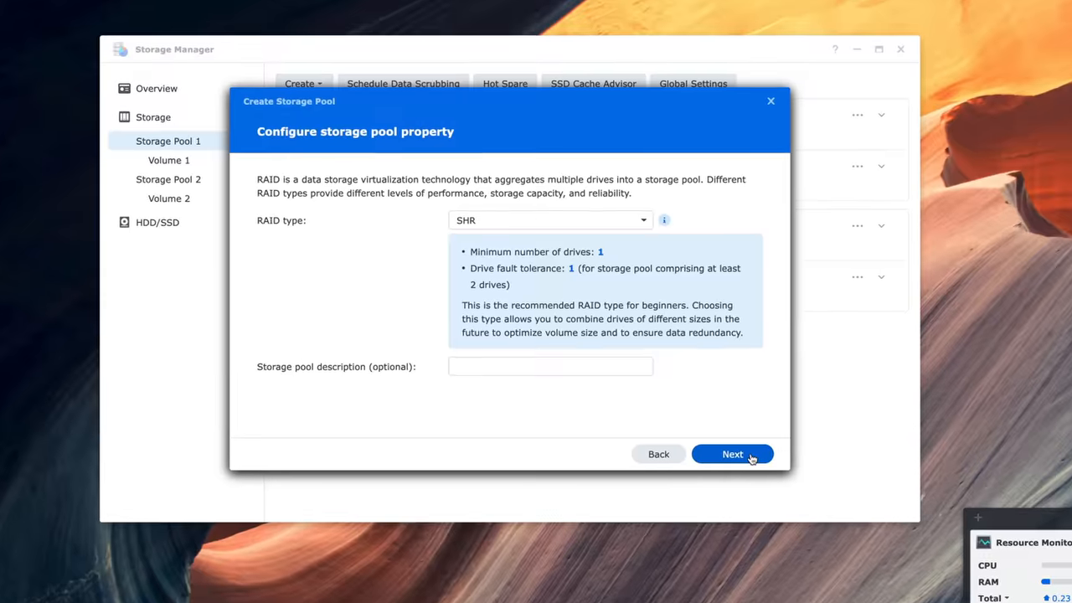
Continue with SHR, check why M.2 Drive 2 fails the pool requirements and follow the Learn more article
{"action": "left_click", "coordinate": [732, 453]}
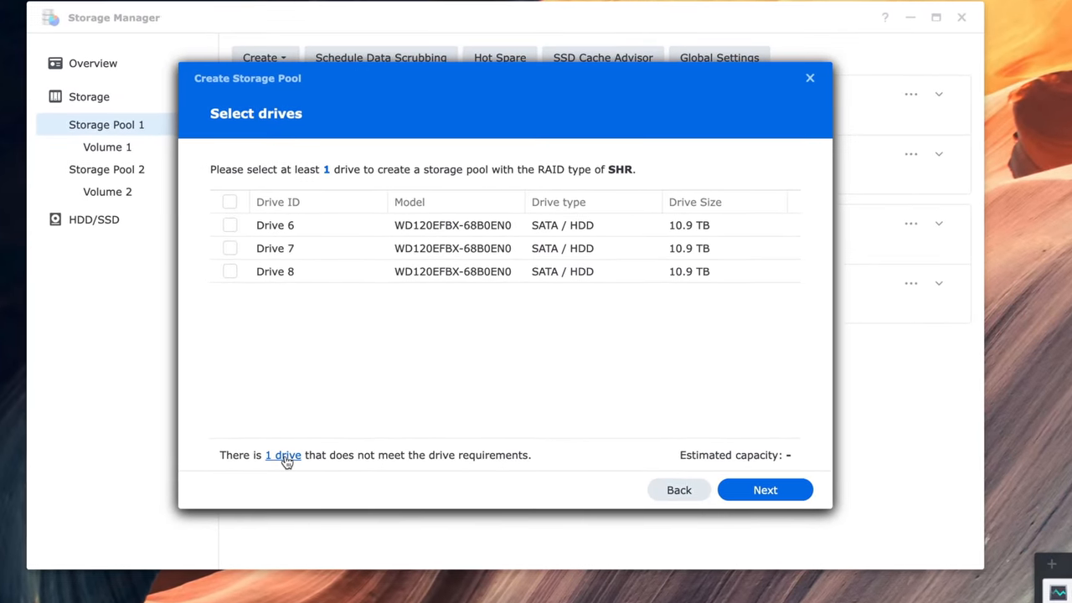
{"action": "left_click", "coordinate": [281, 456]}
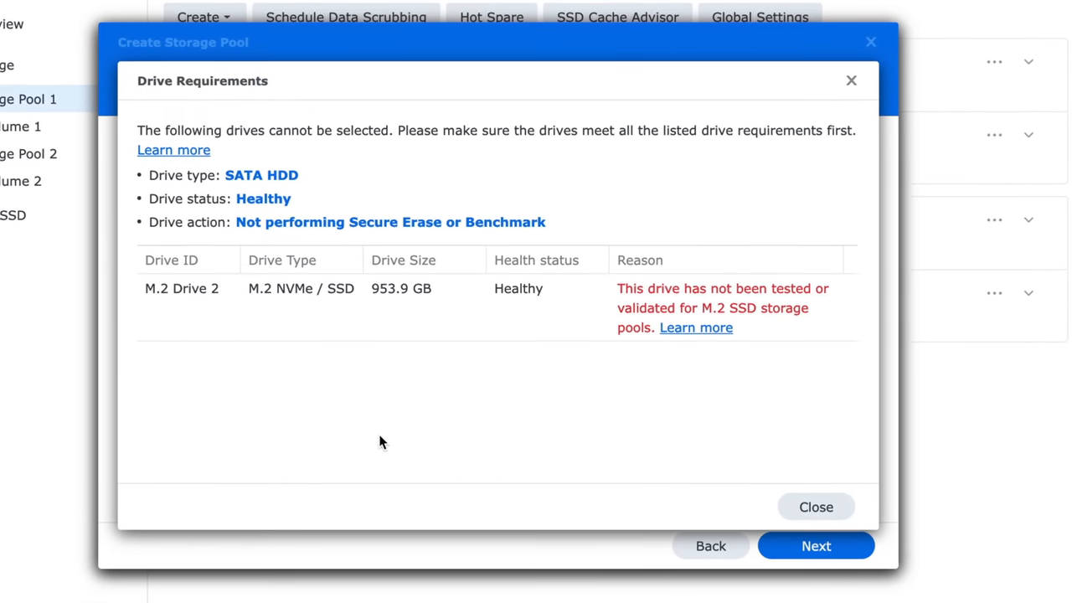
{"action": "left_click", "coordinate": [697, 327]}
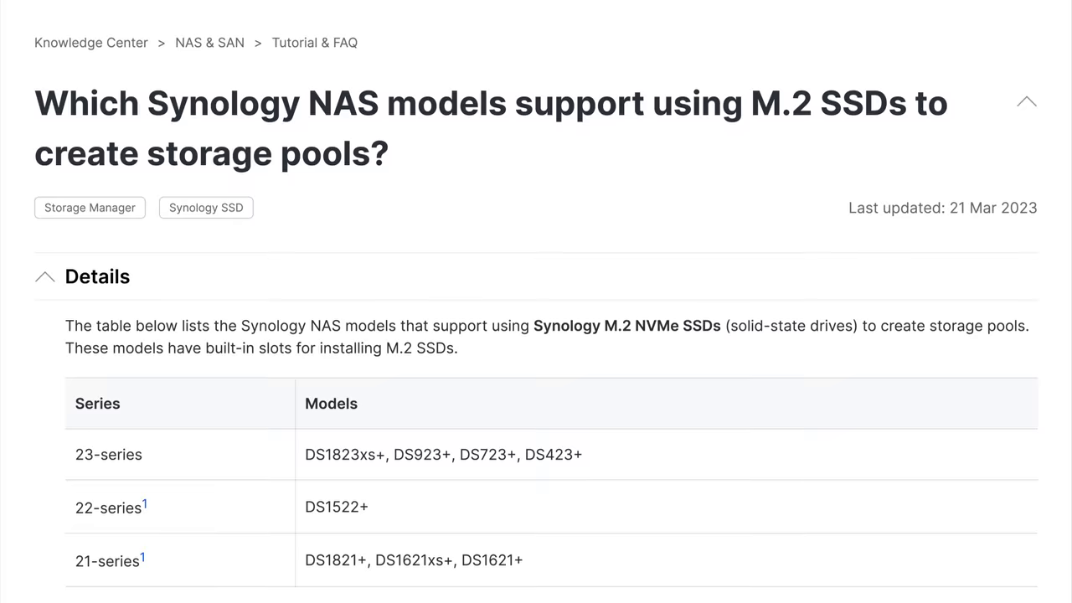
{"action": "scroll", "scroll_direction": "down", "scroll_amount": 3}
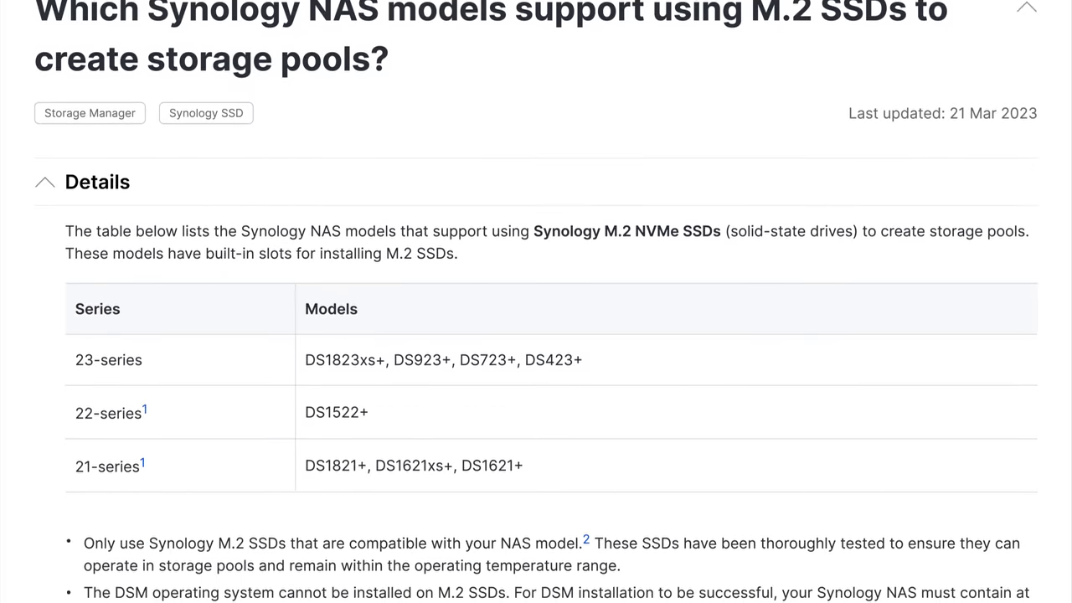
{"action": "scroll", "scroll_direction": "down", "scroll_amount": 3}
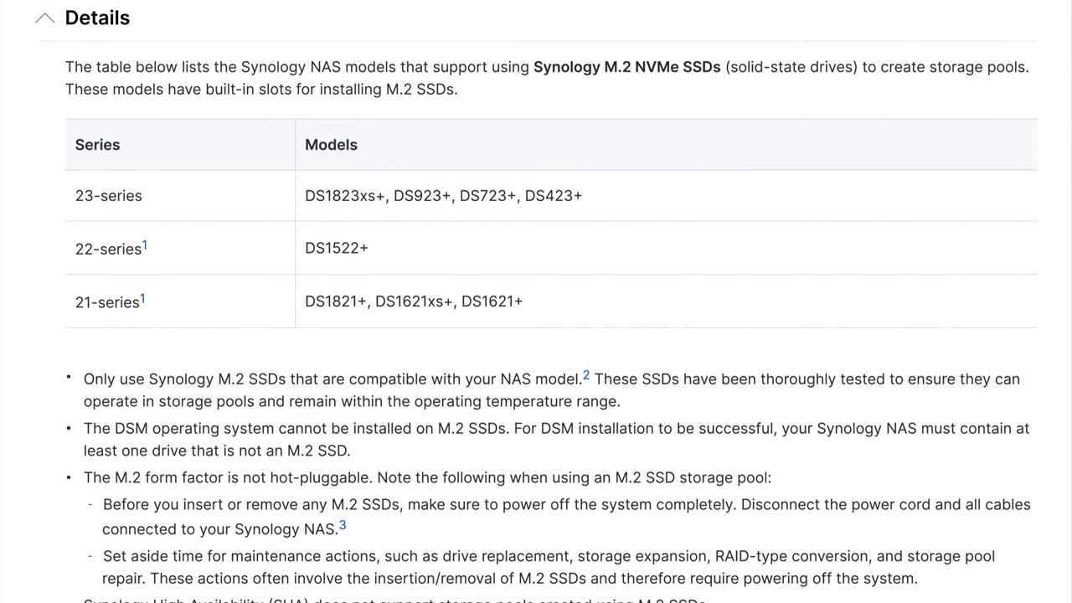
{"action": "scroll", "scroll_direction": "down", "scroll_amount": 3}
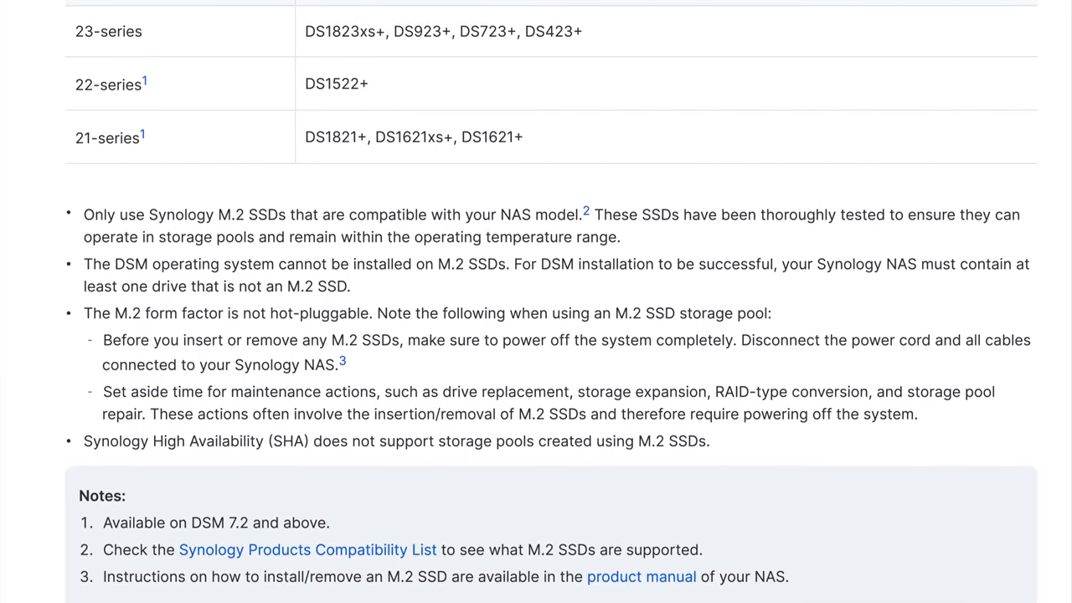
{"action": "scroll", "scroll_direction": "down", "scroll_amount": 3}
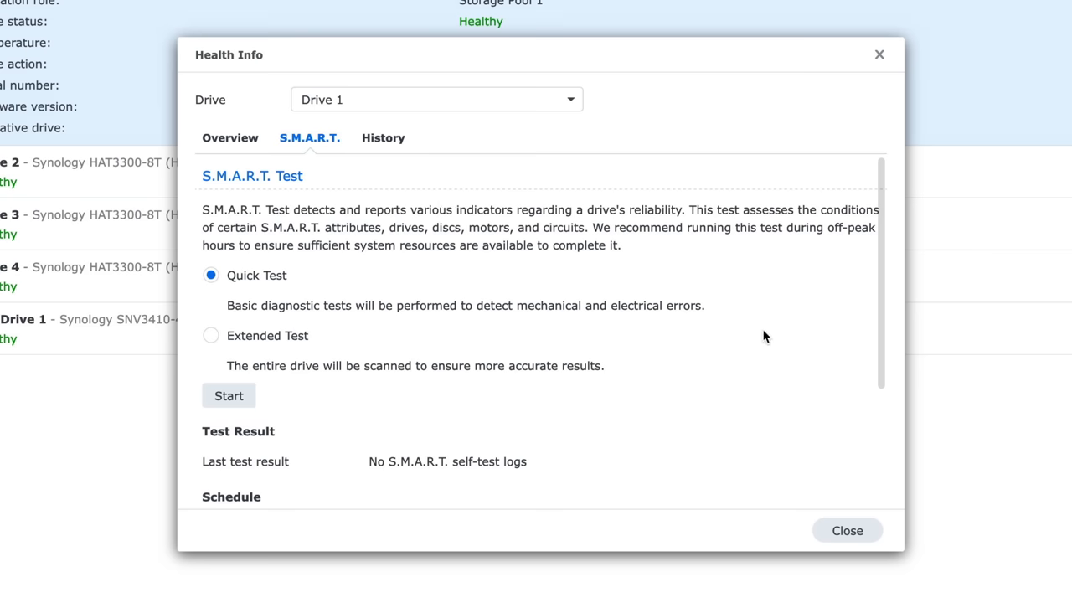
Show Drive 1's full S.M.A.R.T. attribute table and review temperature and error-count values
{"action": "scroll", "scroll_direction": "down", "scroll_amount": 3}
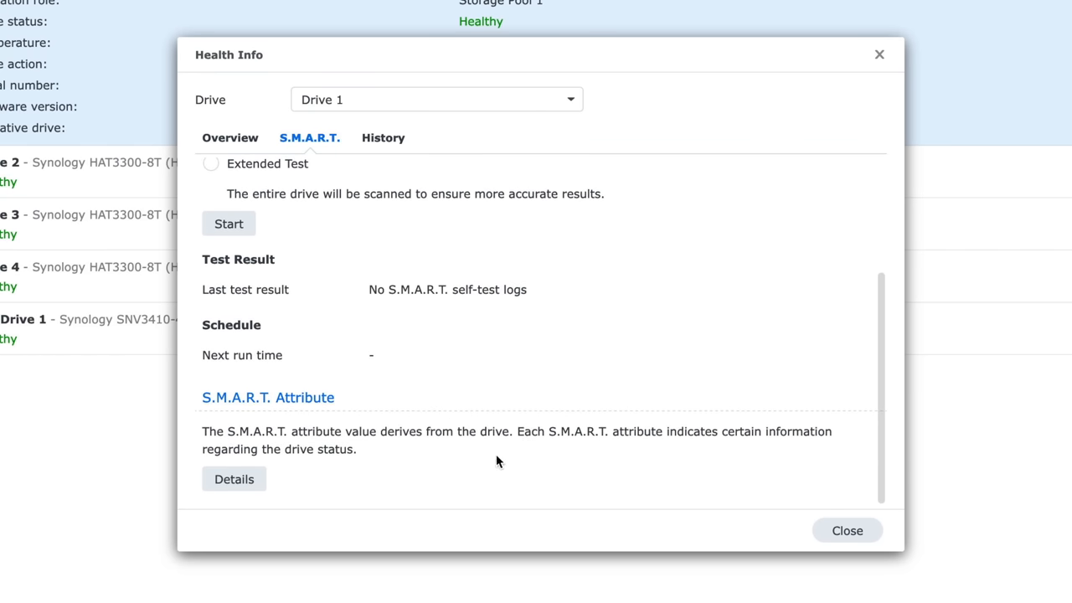
{"action": "left_click", "coordinate": [235, 479]}
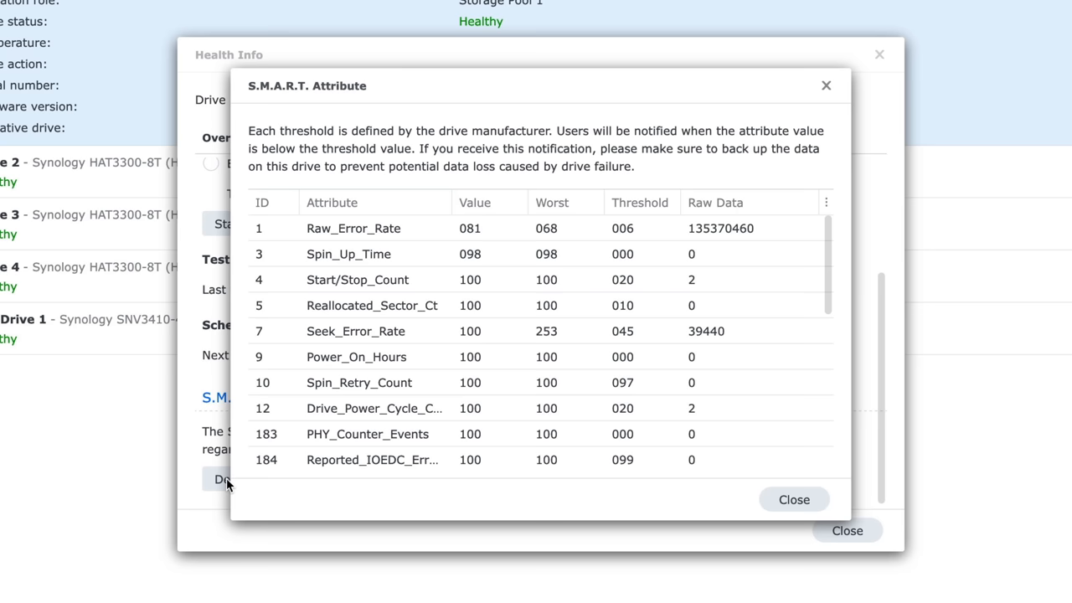
{"action": "mouse_move", "coordinate": [476, 487]}
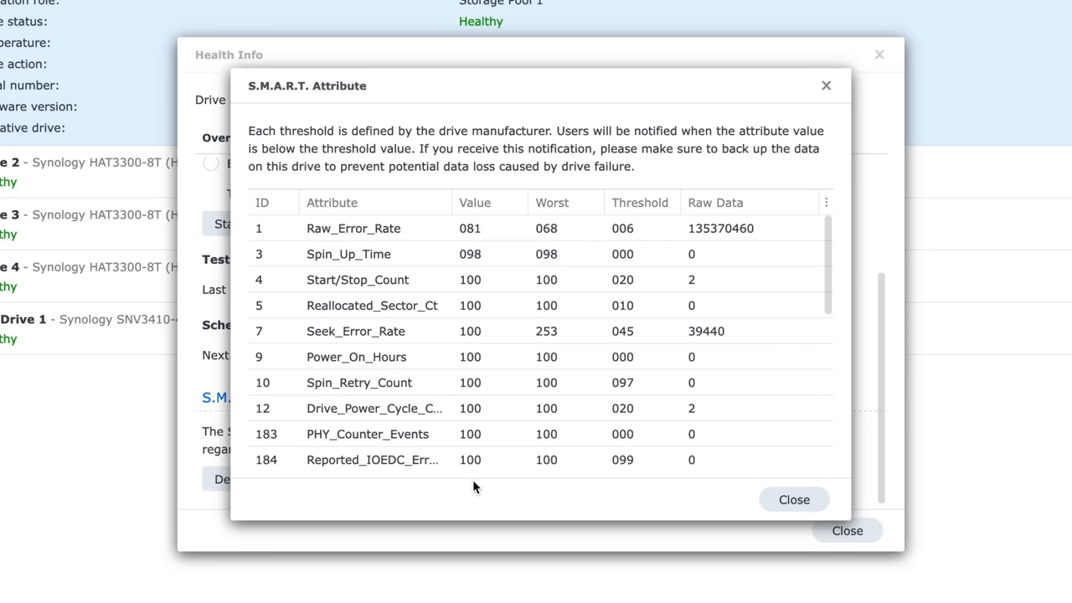
{"action": "scroll", "scroll_direction": "down", "scroll_amount": 3}
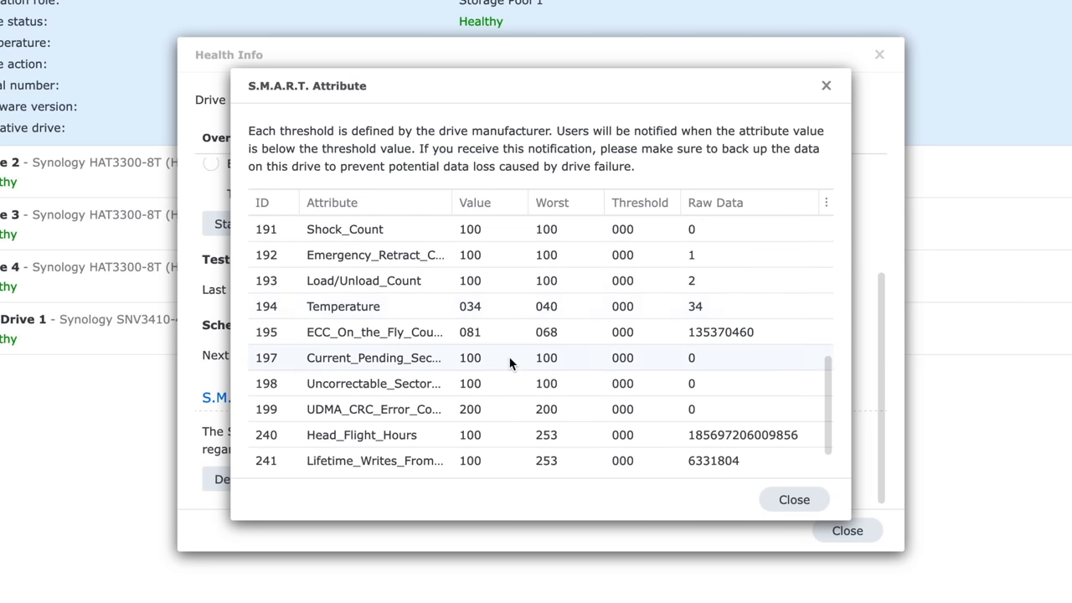
{"action": "scroll", "scroll_direction": "down", "scroll_amount": 3}
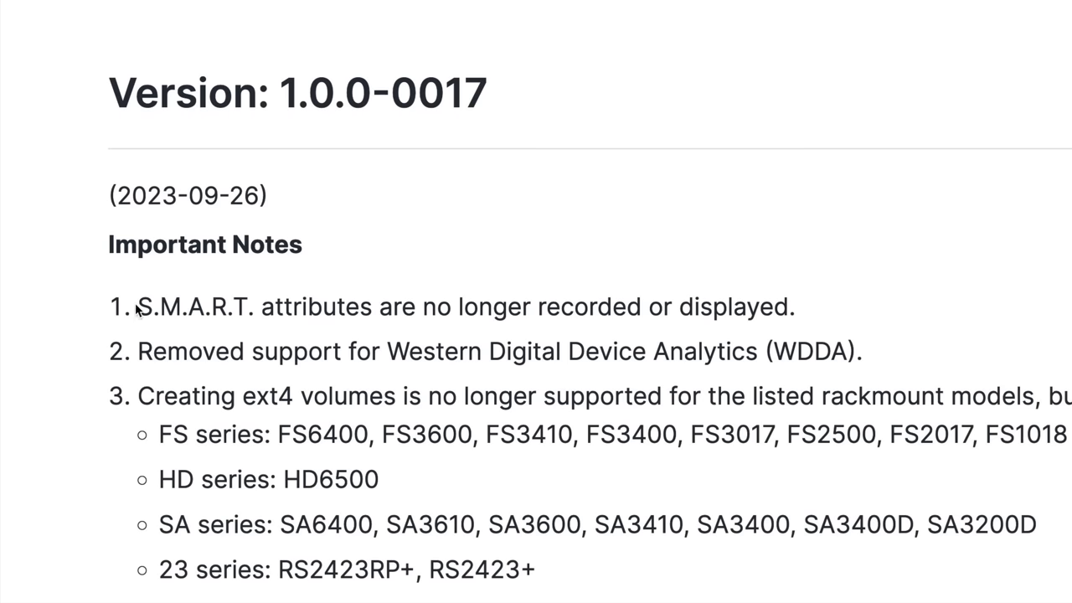
{"action": "left_click_drag", "start_coordinate": [137, 306], "coordinate": [787, 306]}
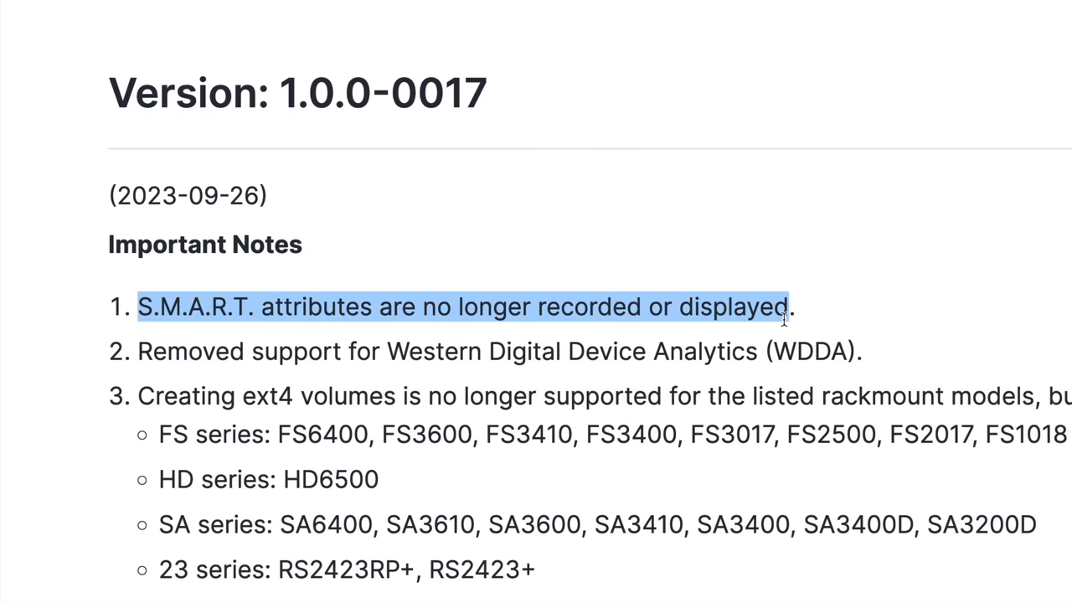
{"action": "scroll", "scroll_direction": "down", "scroll_amount": 3}
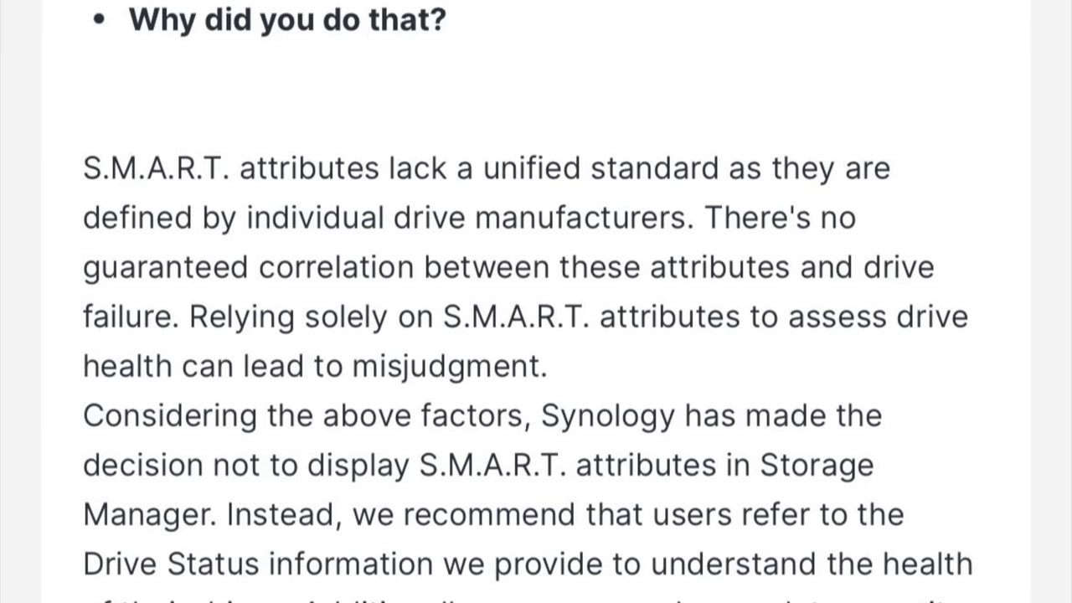
{"action": "scroll", "scroll_direction": "down", "scroll_amount": 3}
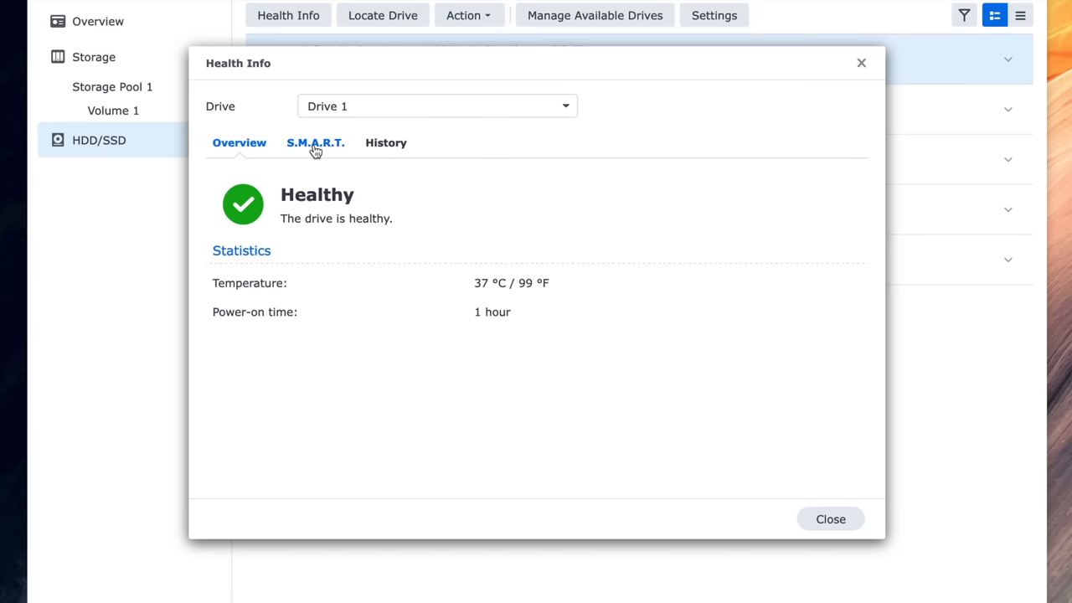
Switch Drive 1's Health Info to the S.M.A.R.T. page, which offers only self-tests
{"action": "left_click", "coordinate": [315, 142]}
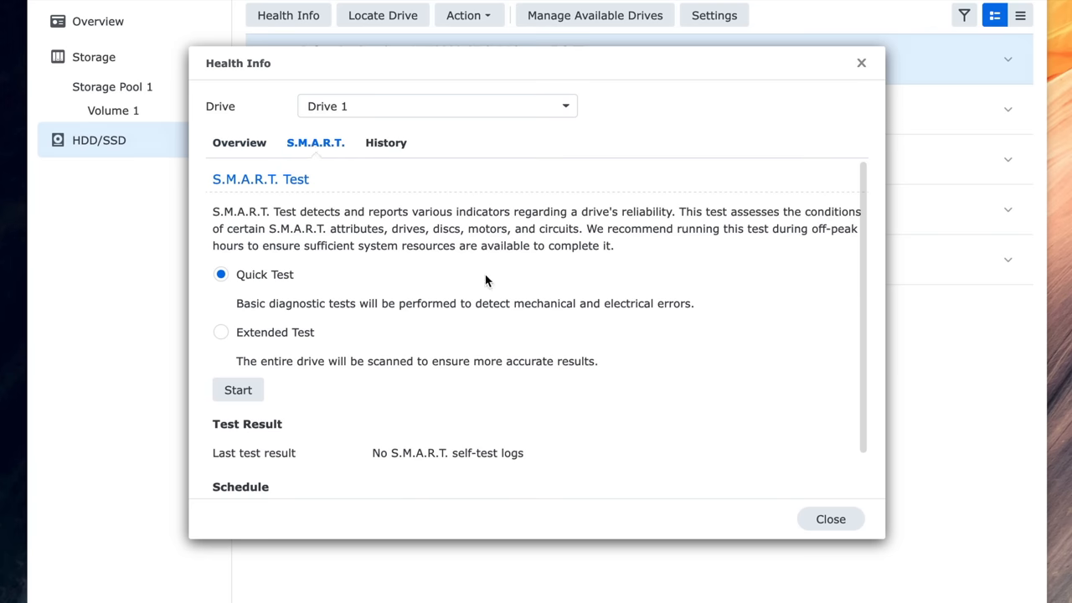
{"action": "mouse_move", "coordinate": [489, 291]}
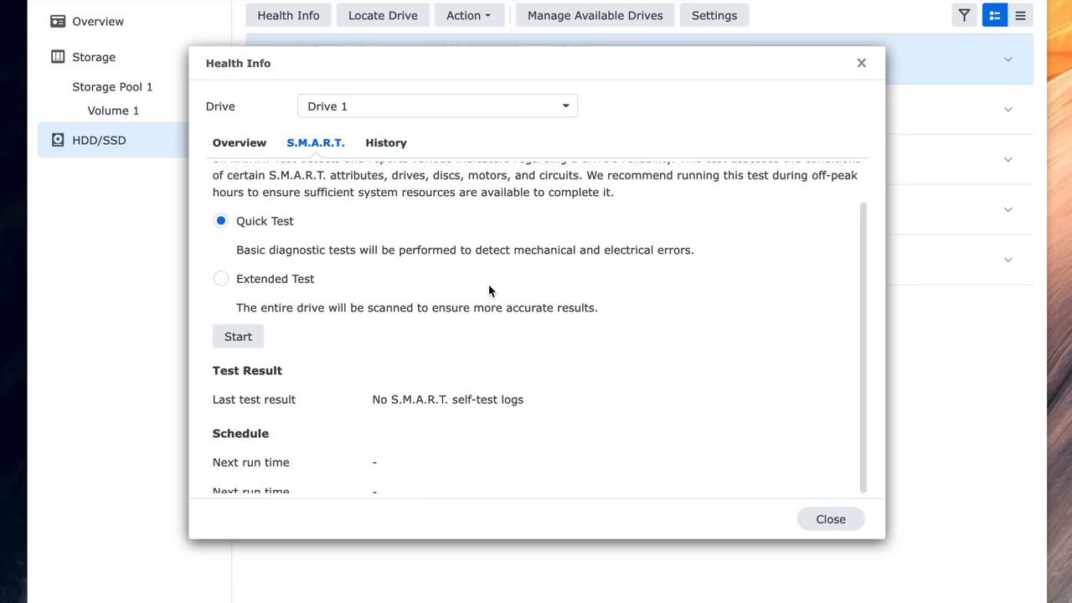
{"action": "scroll", "scroll_direction": "up", "scroll_amount": 3}
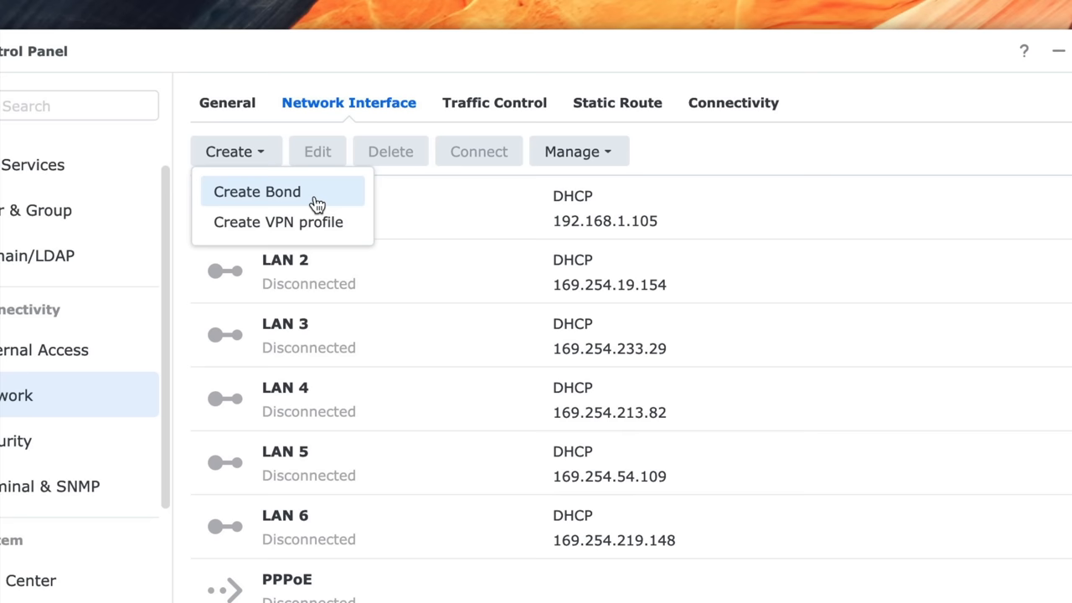
Start creating a network bond so the link aggregation mode choices appear
{"action": "left_click", "coordinate": [258, 191]}
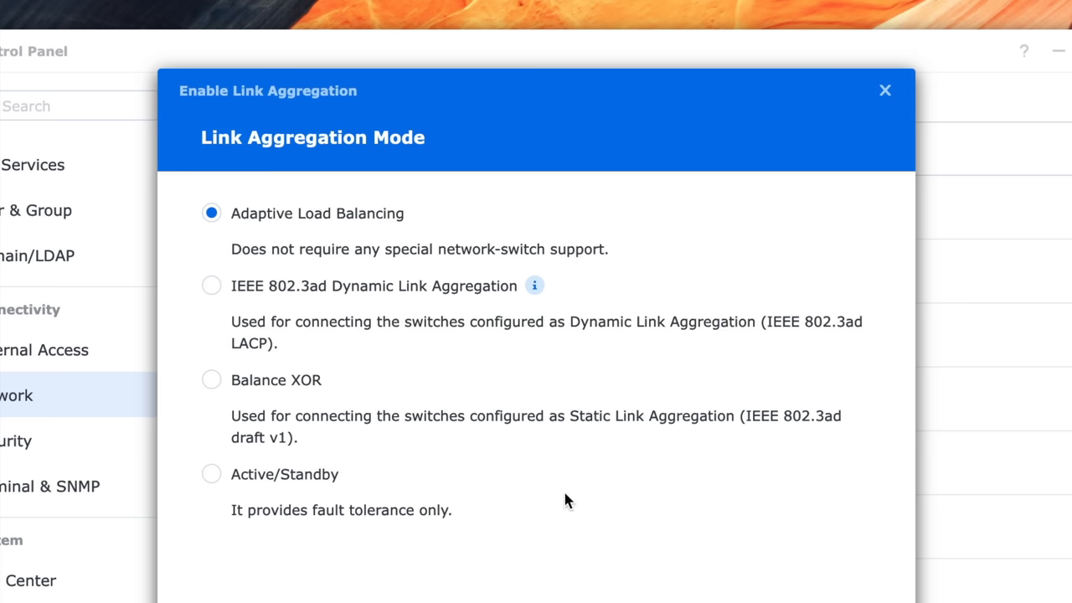
{"action": "mouse_move", "coordinate": [593, 541]}
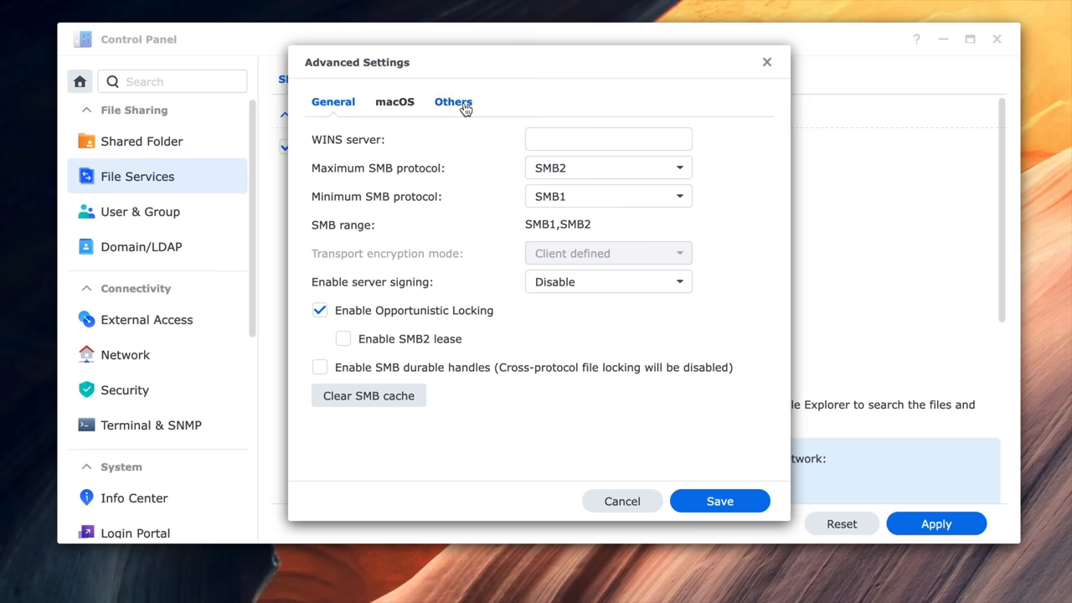
Under SMB Advanced Settings' Others section, tick Enable SMB3 Multichannel
{"action": "left_click", "coordinate": [452, 102]}
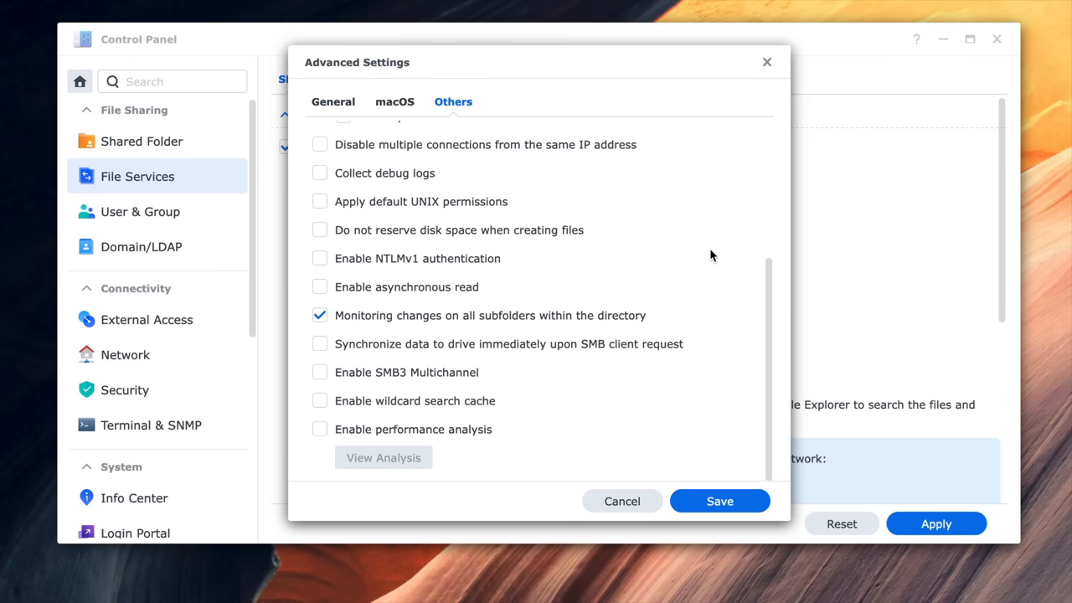
{"action": "left_click", "coordinate": [318, 371]}
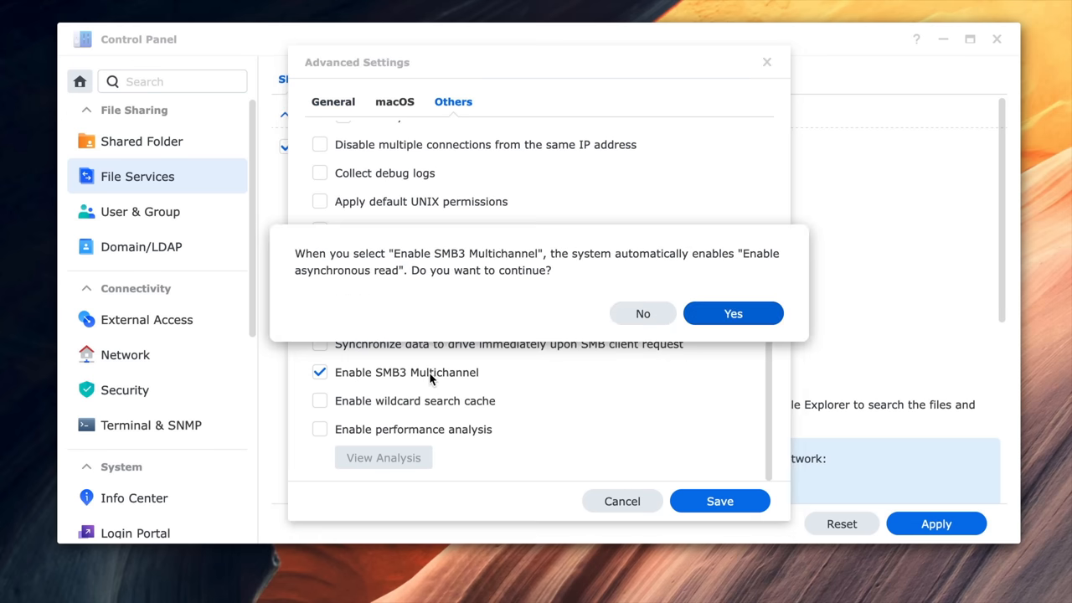
{"action": "mouse_move", "coordinate": [578, 315]}
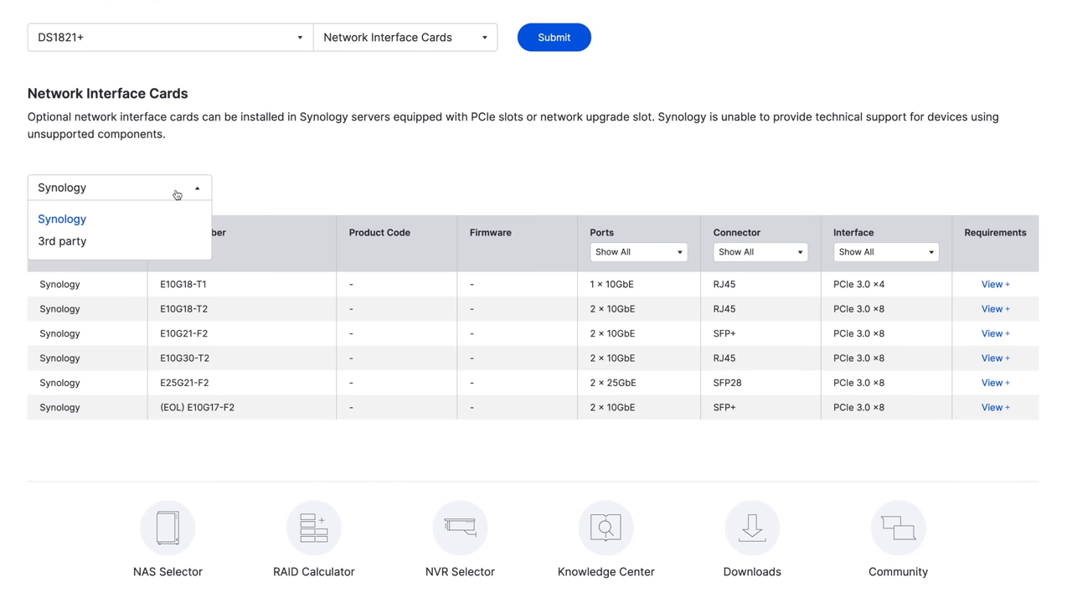
Filter the DS1821+ network interface card compatibility list by brand
{"action": "left_click", "coordinate": [62, 241]}
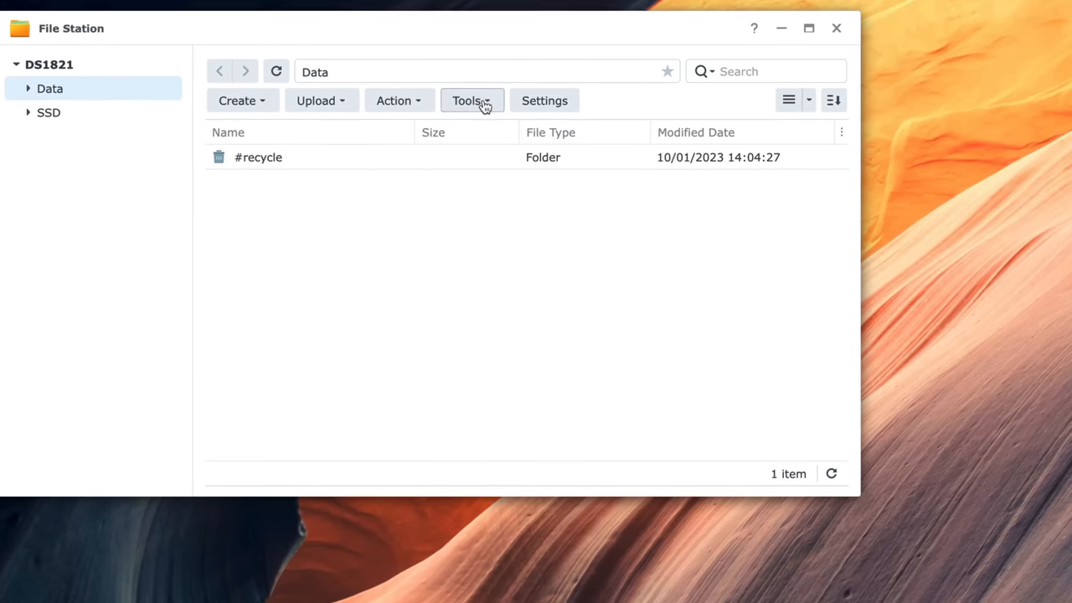
Bring up the Tools file operations for the Data shared folder in File Station
{"action": "left_click", "coordinate": [465, 100]}
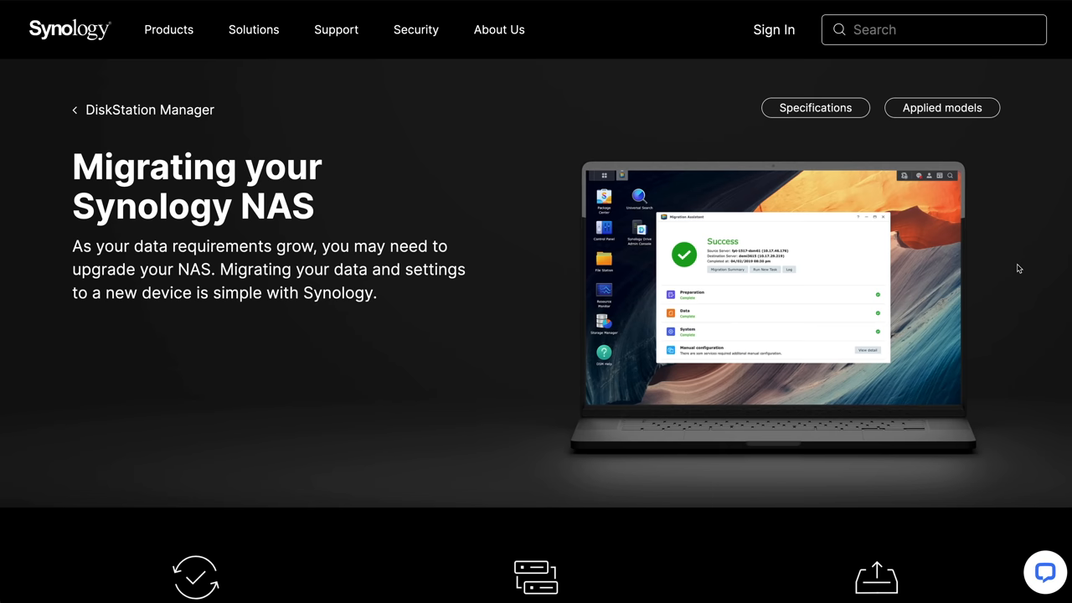
Scroll to the 'Upgrading made easy' Migration Assistant section of the migration page
{"action": "scroll", "scroll_direction": "down", "scroll_amount": 3}
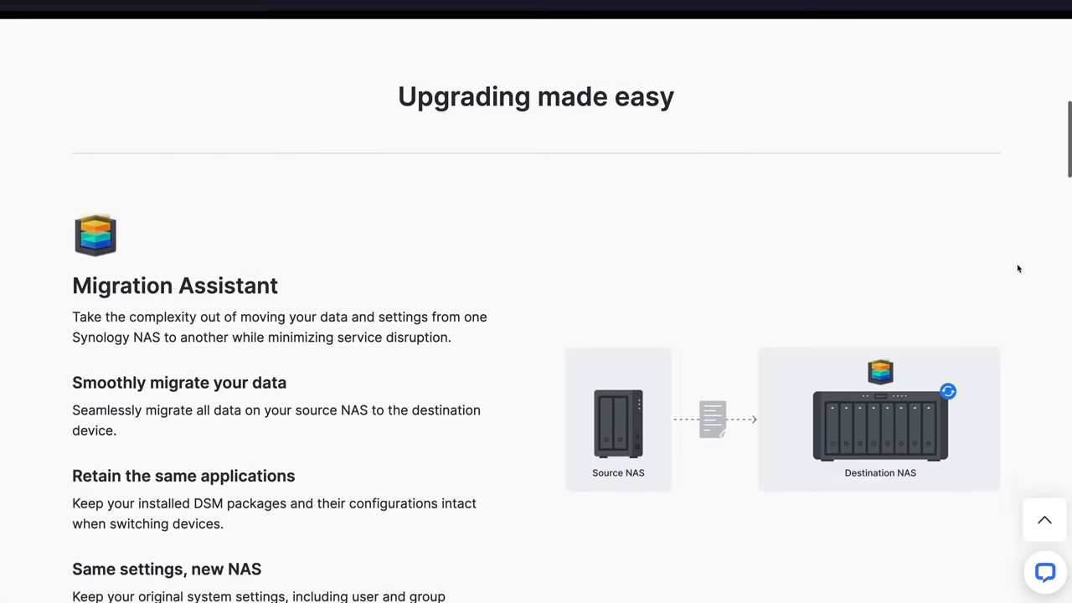
{"action": "scroll", "scroll_direction": "down", "scroll_amount": 3}
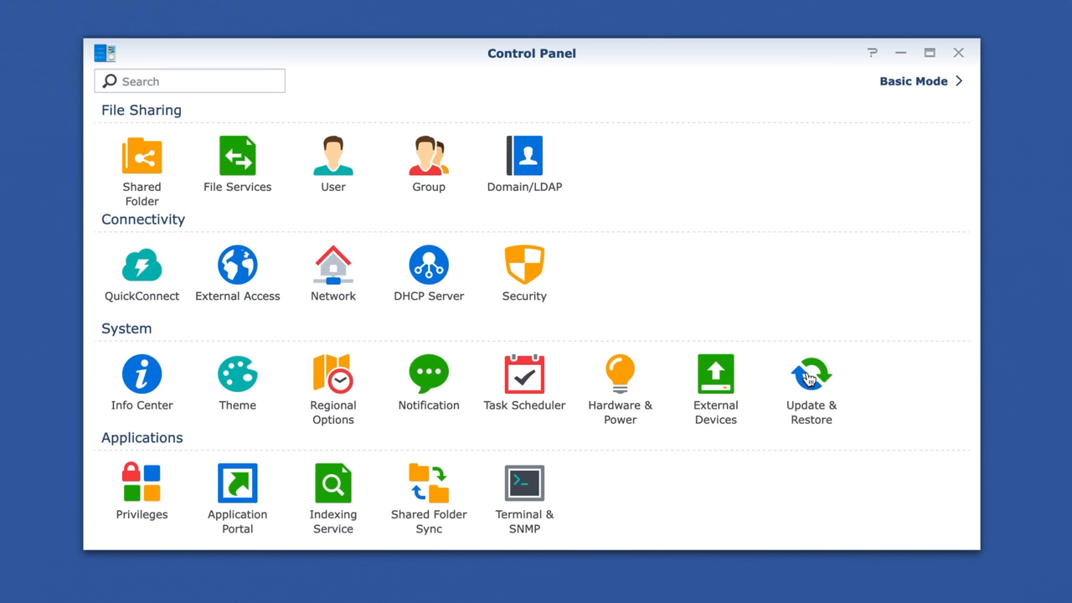
Check DSM Update reports the version up to date, then show the Configuration Backup options
{"action": "left_click", "coordinate": [811, 382]}
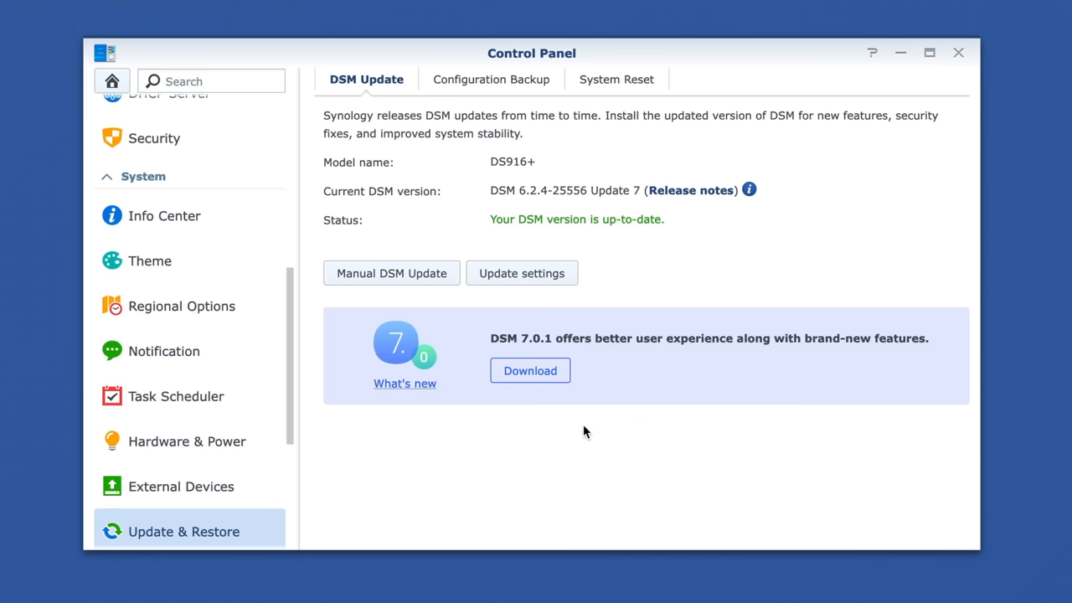
{"action": "left_click", "coordinate": [529, 370]}
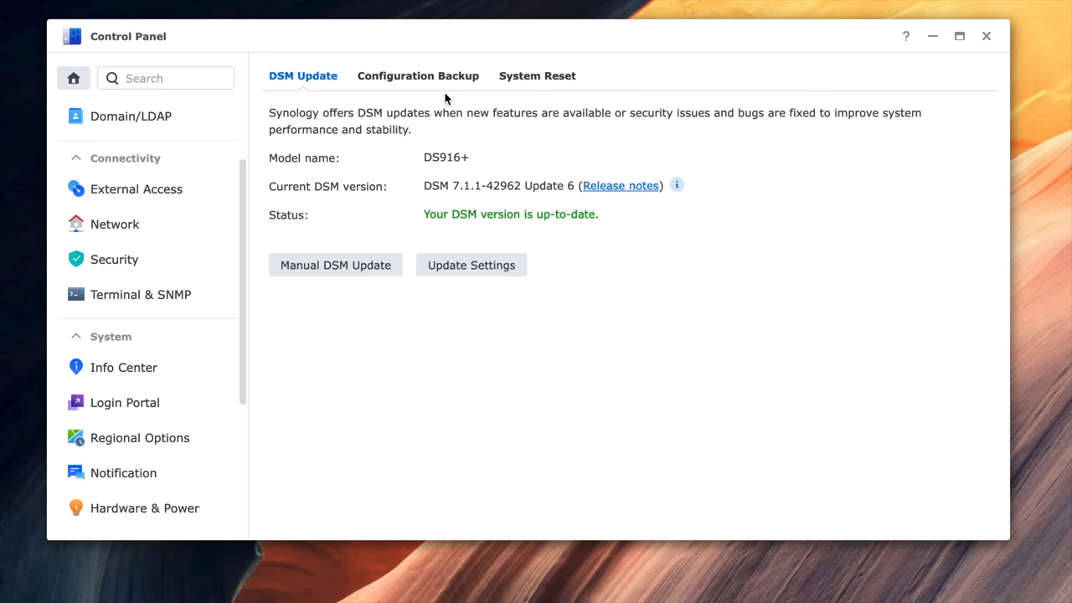
{"action": "left_click", "coordinate": [417, 76]}
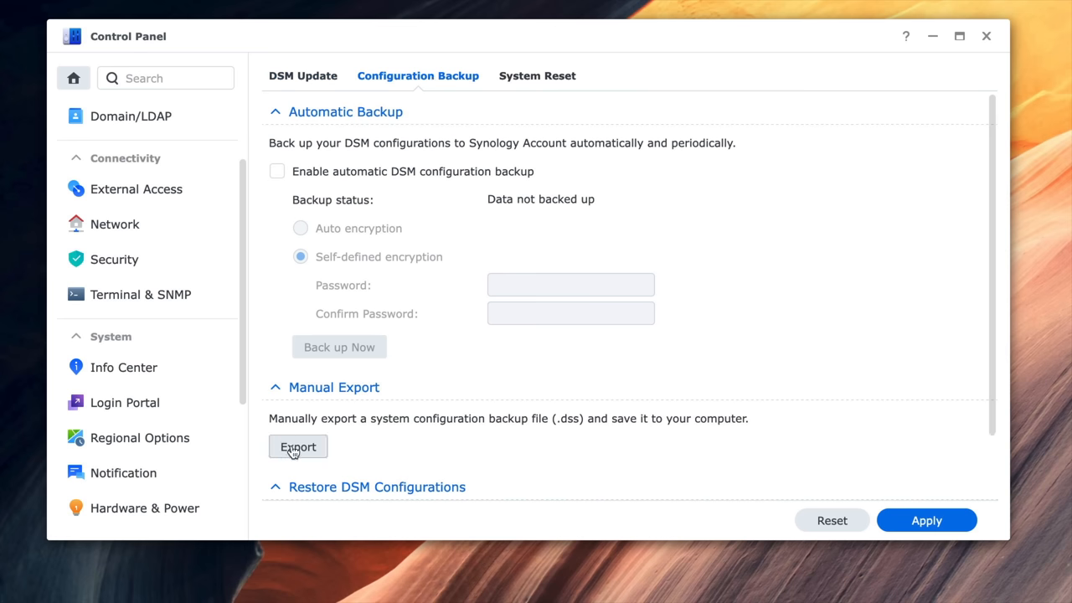
{"action": "mouse_move", "coordinate": [752, 405]}
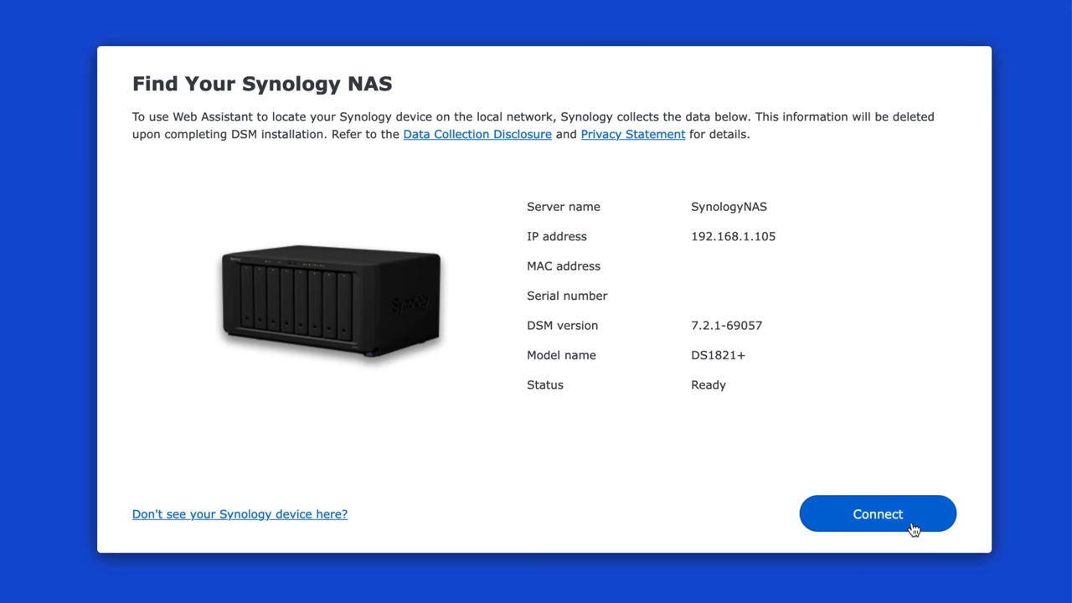
Connect to the found DS1821+, choose Migrate and proceed installing DSM from DSM_DS1821+_69057.pat
{"action": "left_click", "coordinate": [877, 513]}
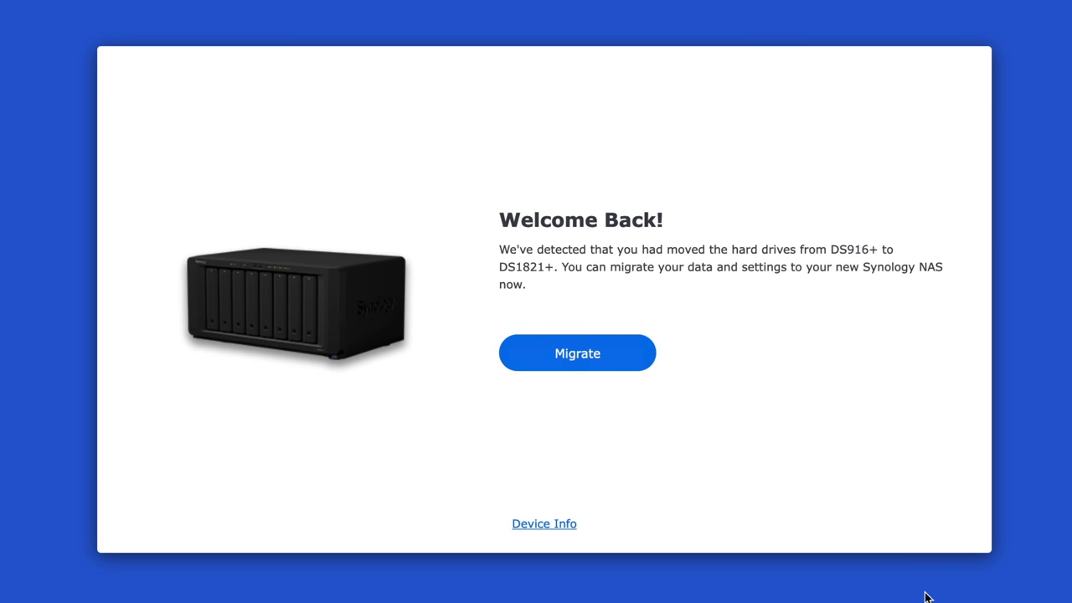
{"action": "left_click", "coordinate": [576, 352]}
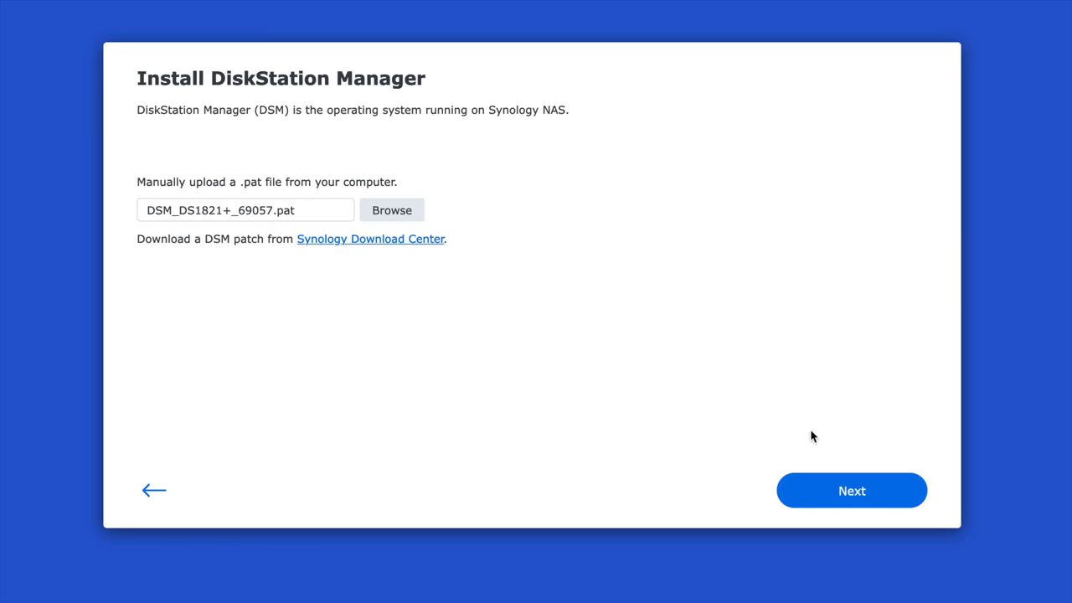
{"action": "mouse_move", "coordinate": [814, 487]}
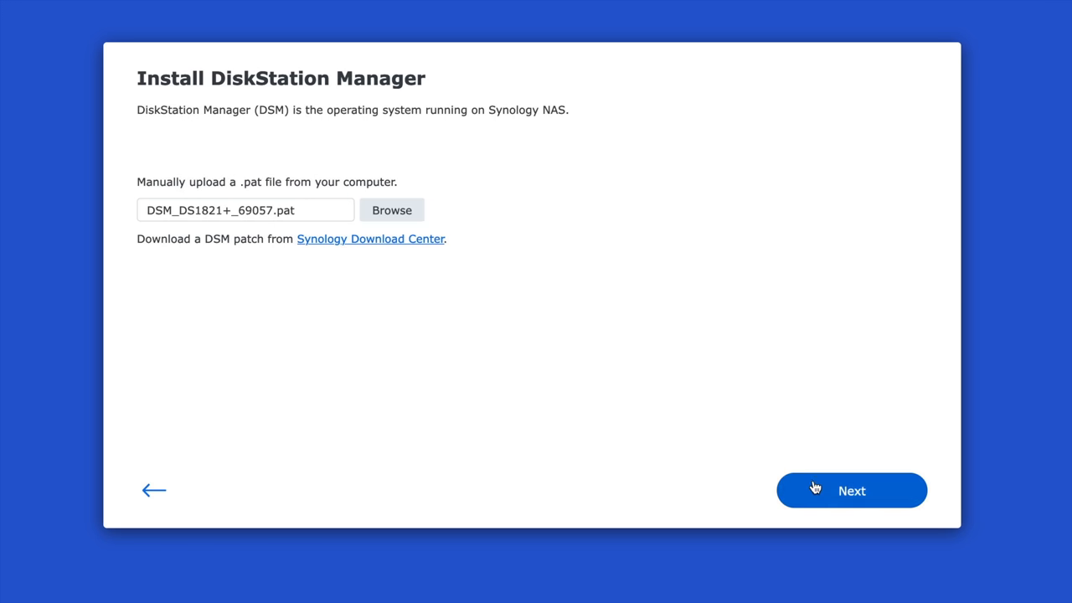
{"action": "left_click", "coordinate": [851, 489]}
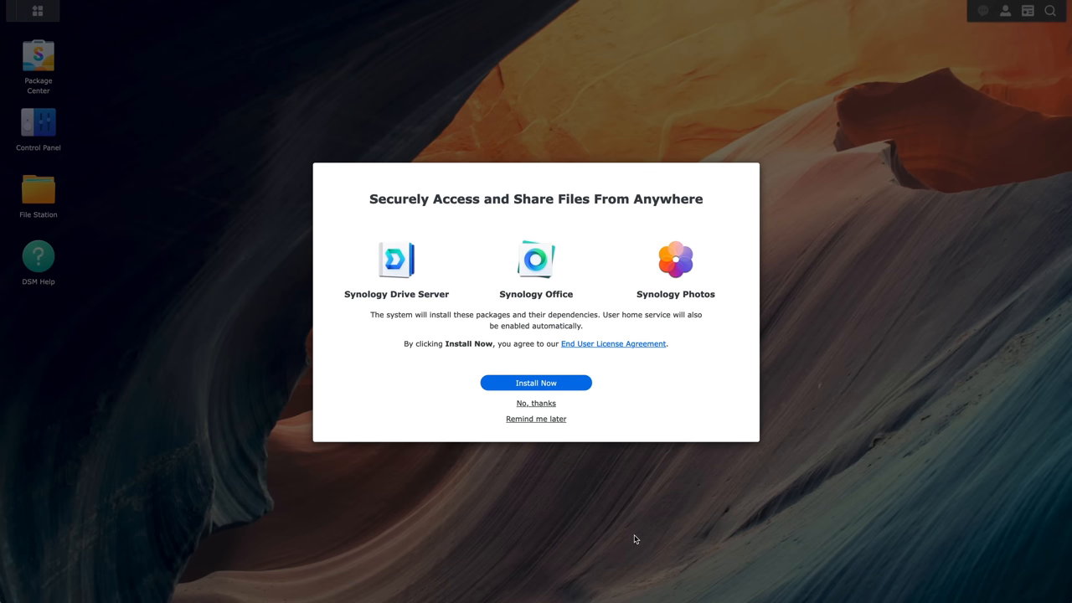
{"action": "mouse_move", "coordinate": [566, 436]}
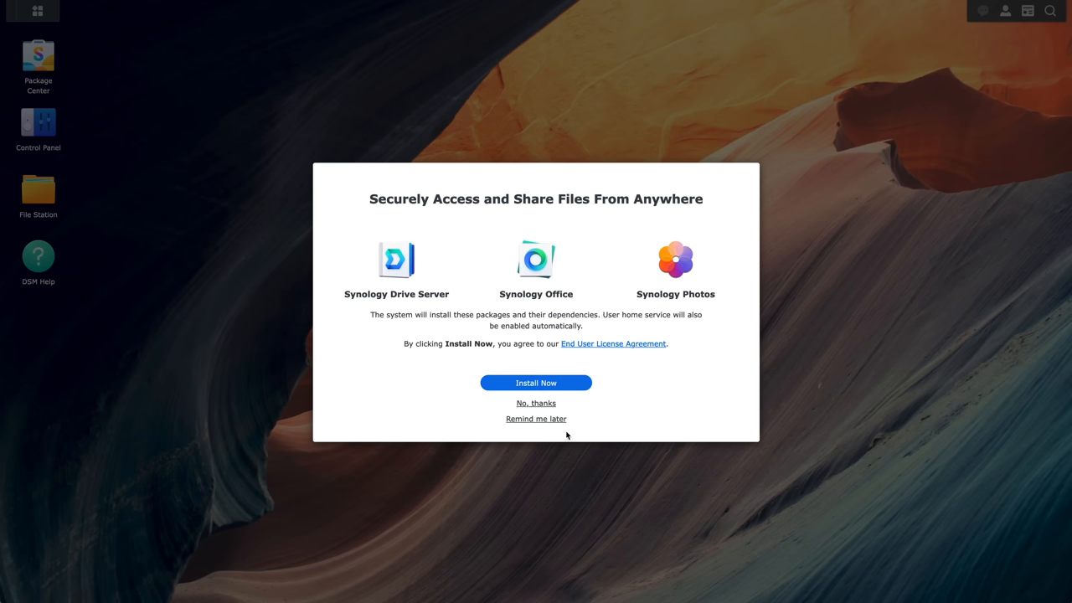
Postpone the suggested package installs and open Storage Manager showing the pool warning
{"action": "left_click", "coordinate": [536, 402]}
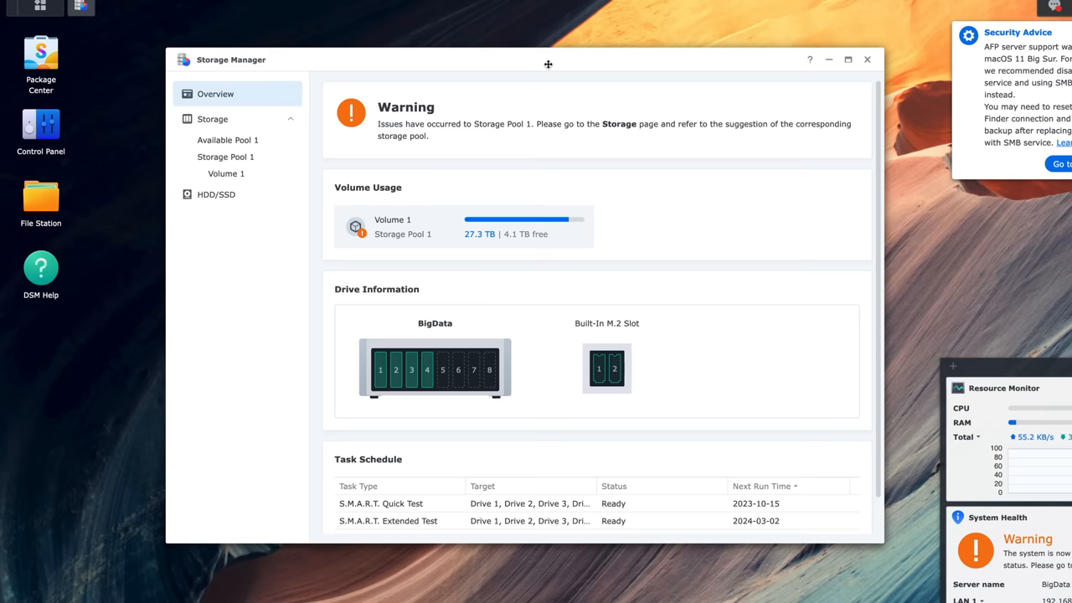
{"action": "left_click", "coordinate": [225, 158]}
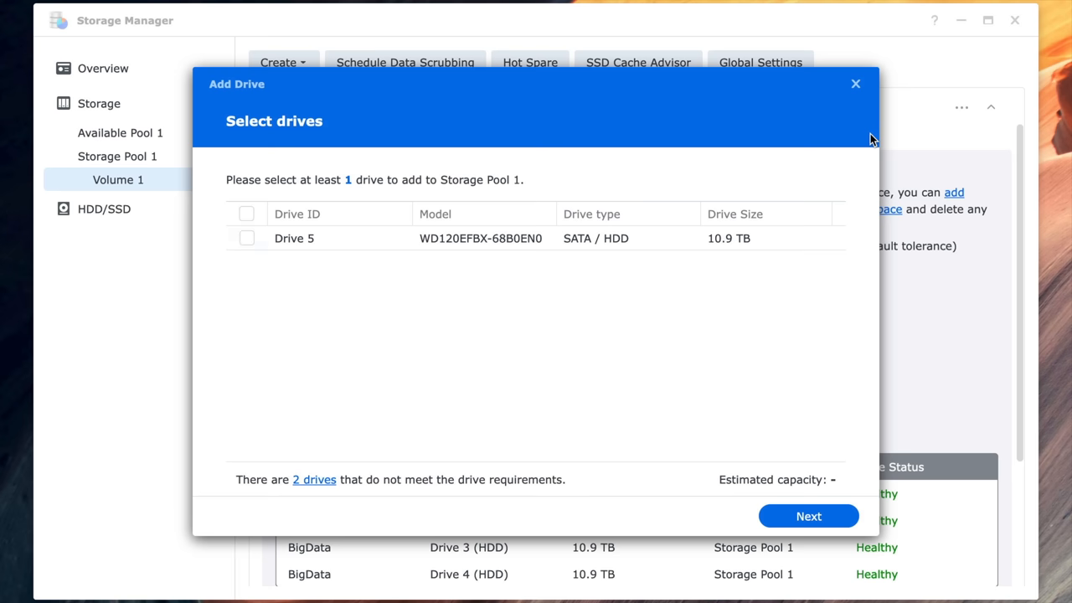
Expand Storage Pool 1 with Drive 5, accepting that the new drive's data is erased
{"action": "left_click", "coordinate": [246, 238]}
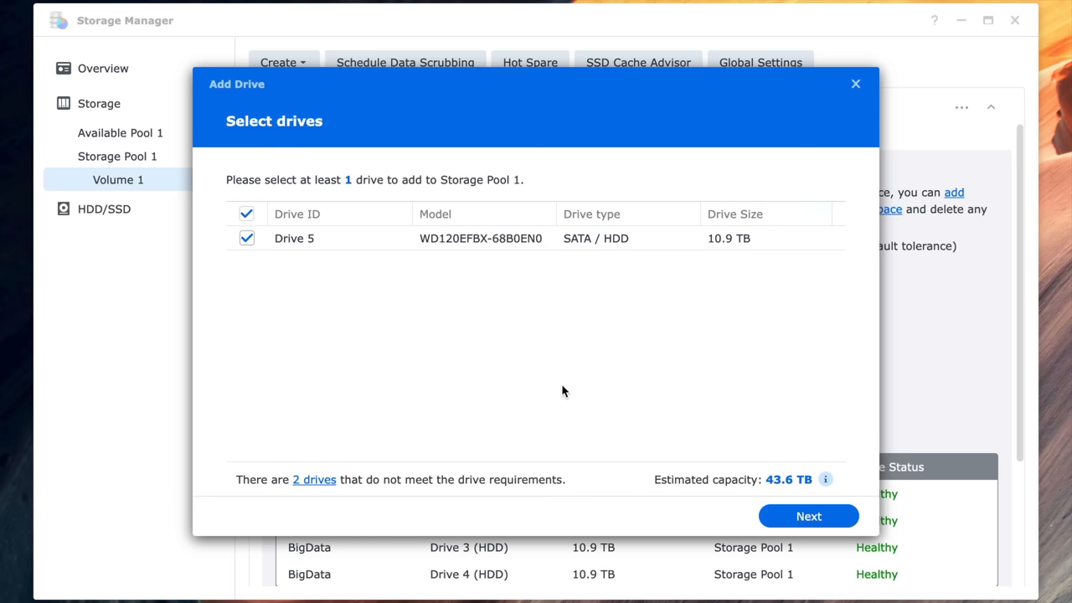
{"action": "left_click", "coordinate": [807, 516]}
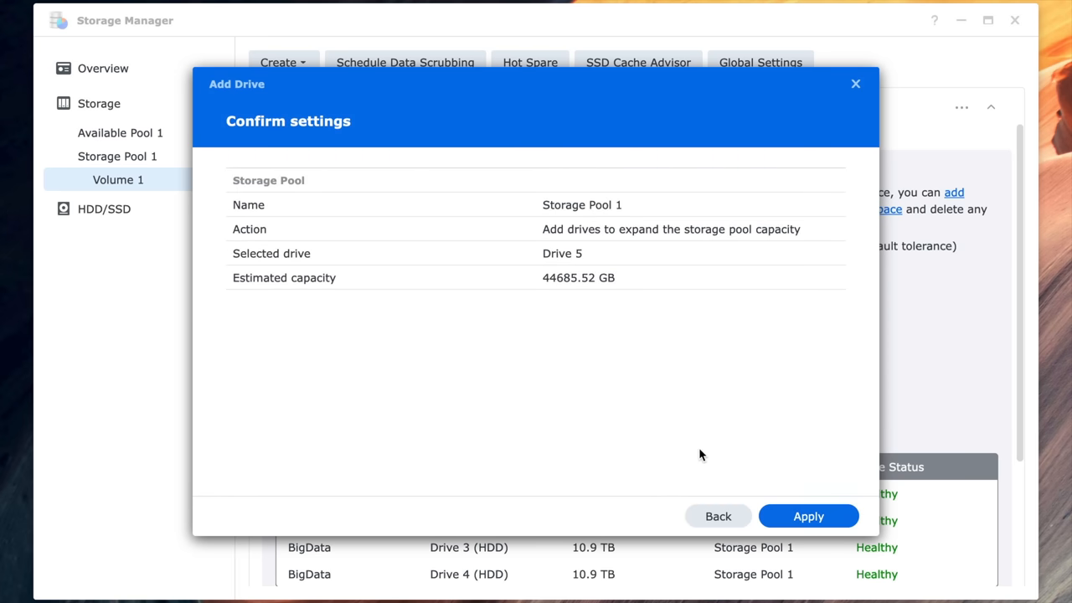
{"action": "left_click", "coordinate": [807, 516]}
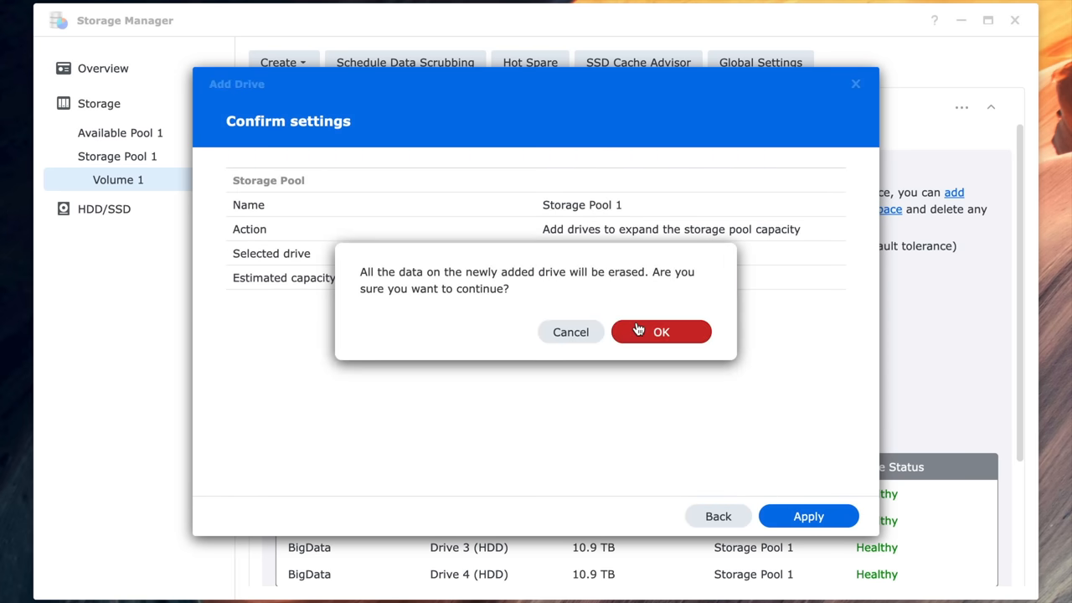
{"action": "left_click", "coordinate": [660, 332]}
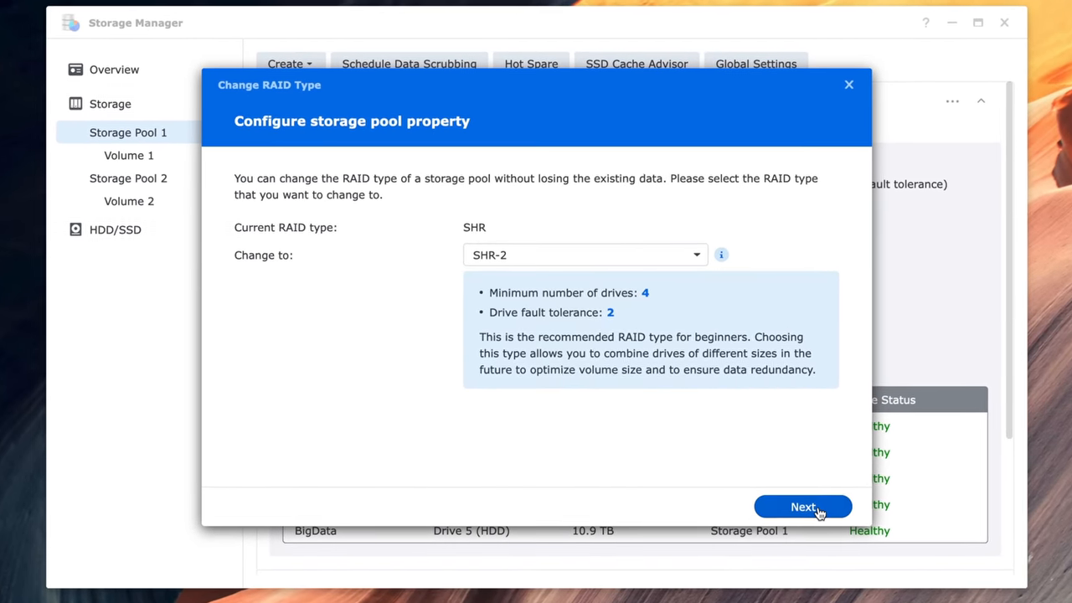
Convert Storage Pool 1 to SHR-2 using Drives 6, 7 and 8, reaching about 67 TB estimated
{"action": "left_click", "coordinate": [802, 506]}
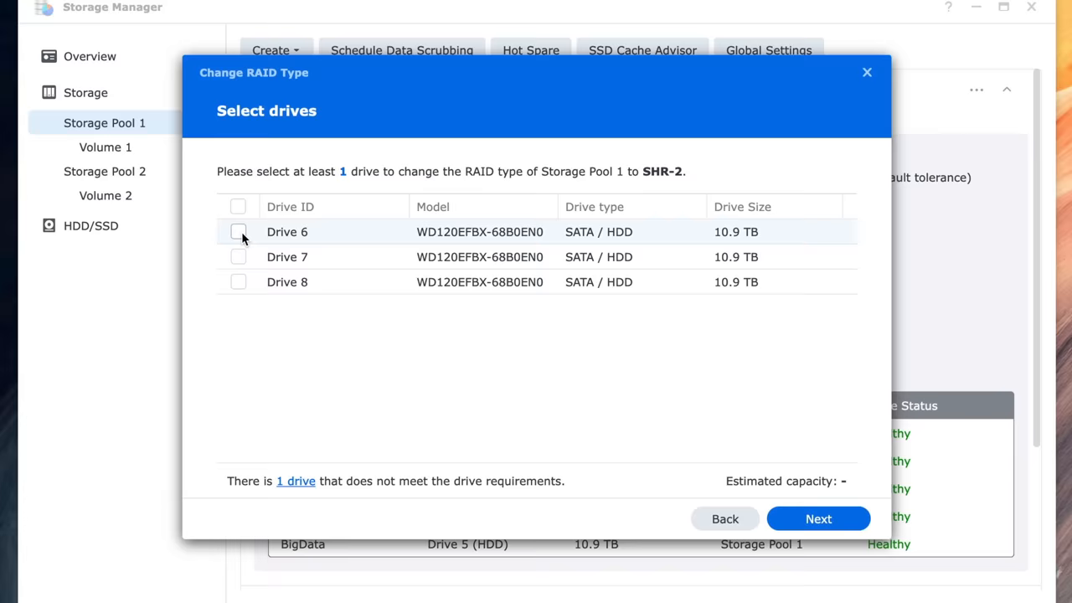
{"action": "left_click", "coordinate": [238, 208]}
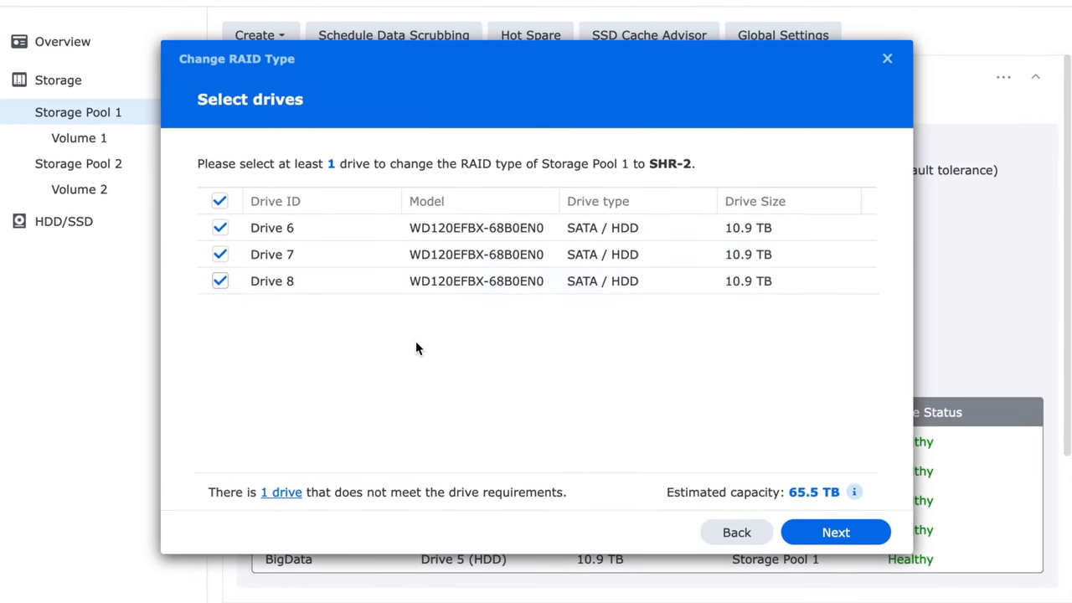
{"action": "left_click", "coordinate": [834, 532]}
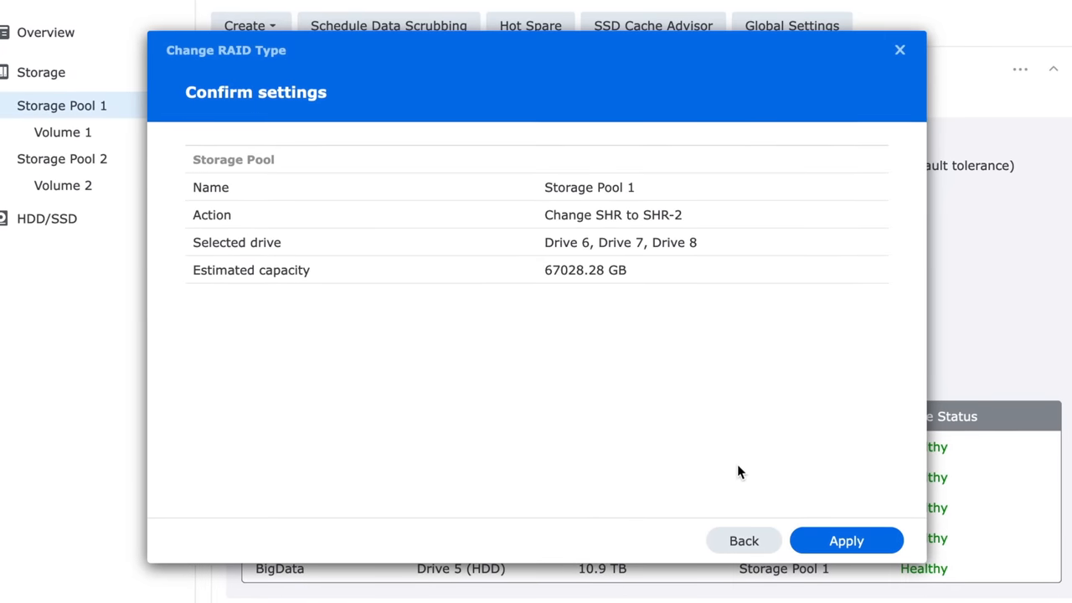
{"action": "mouse_move", "coordinate": [727, 453]}
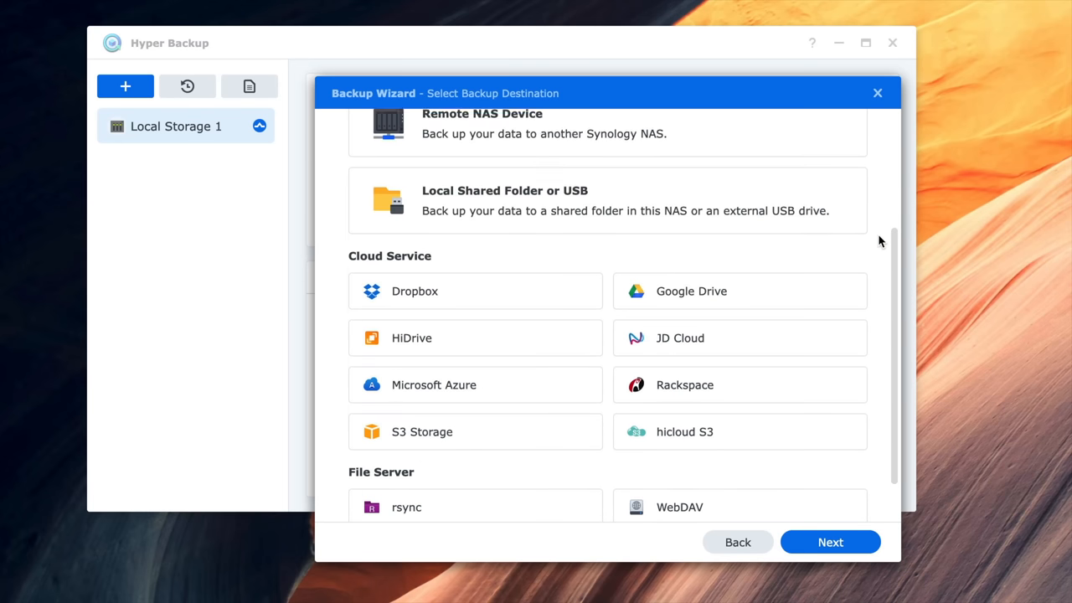
Scroll the backup destination list to the file server options rsync, WebDAV and OpenStack Swift
{"action": "scroll", "scroll_direction": "down", "scroll_amount": 3}
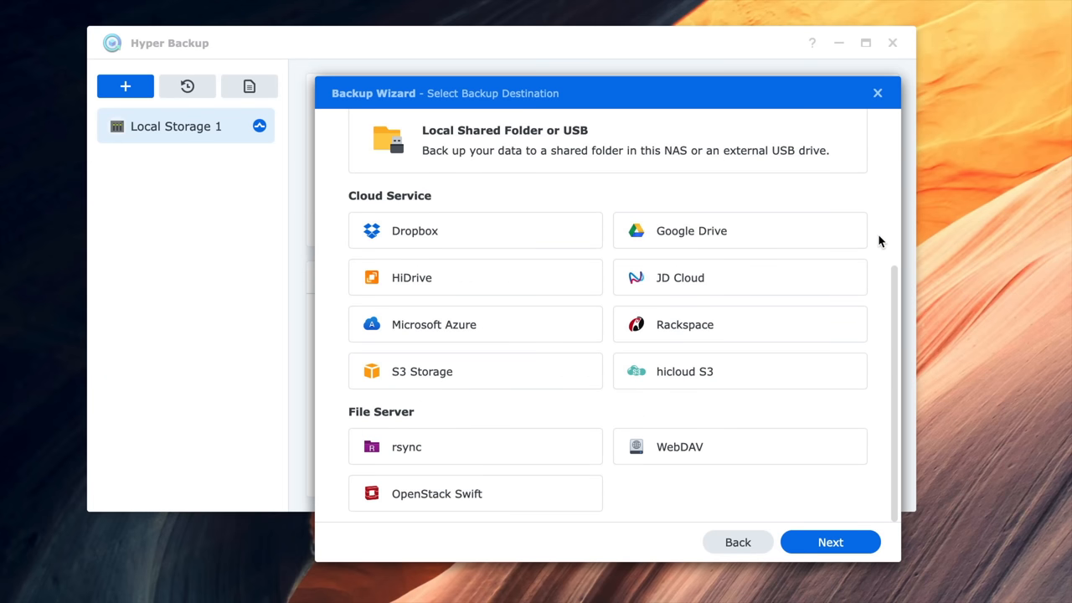